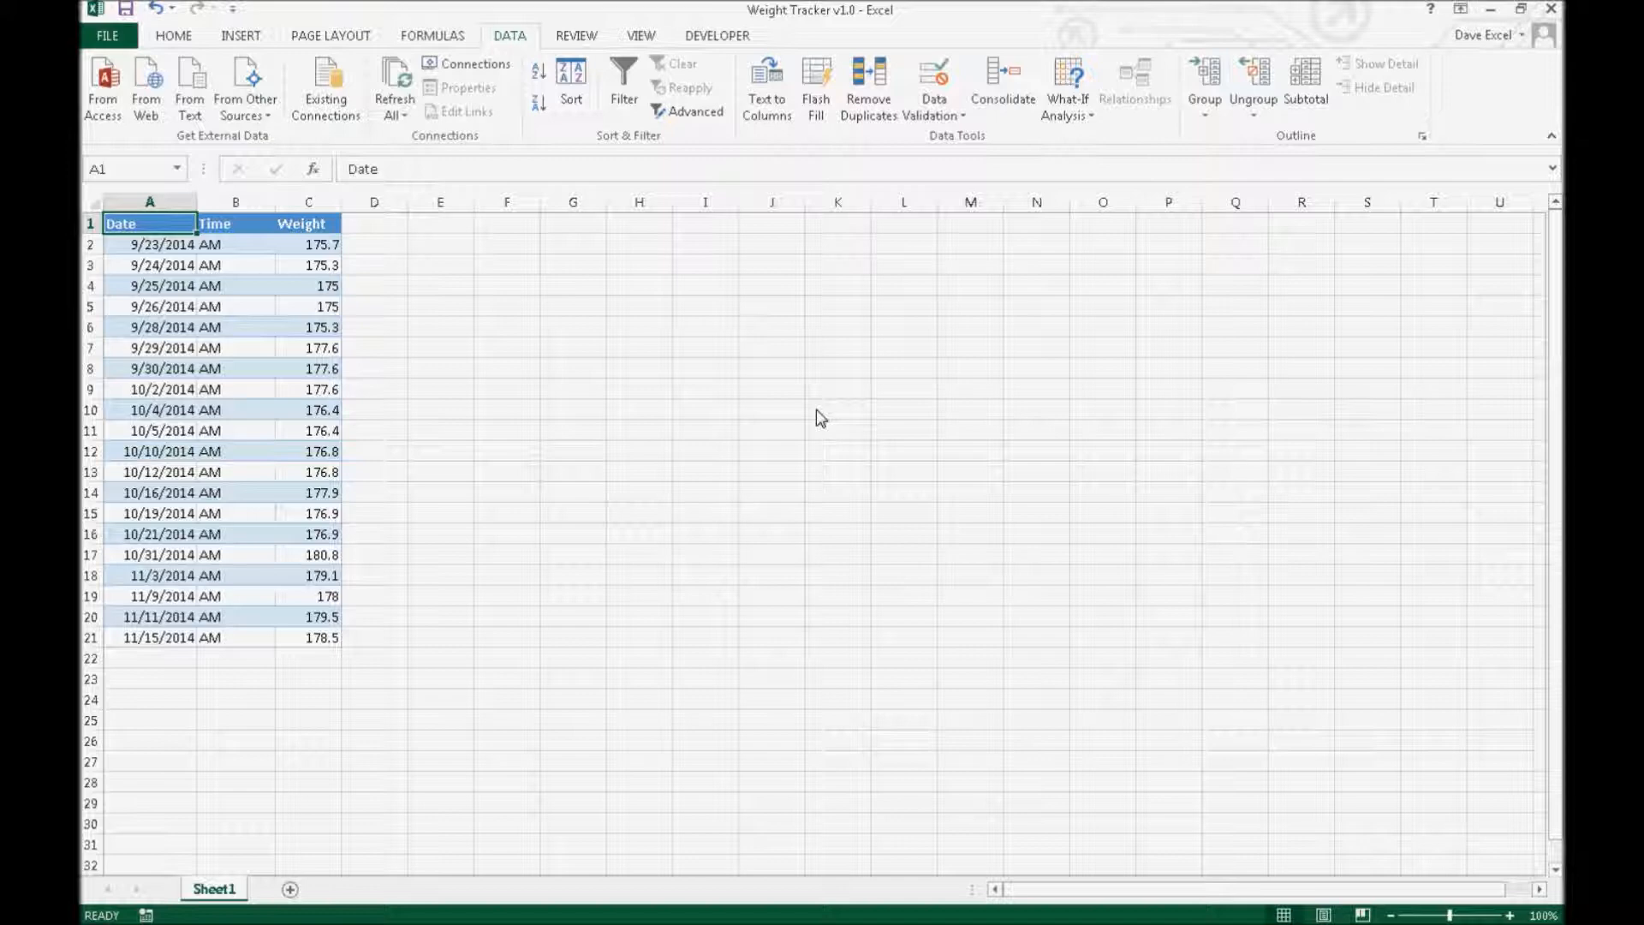
{"action": "mouse_move", "coordinate": [392, 420]}
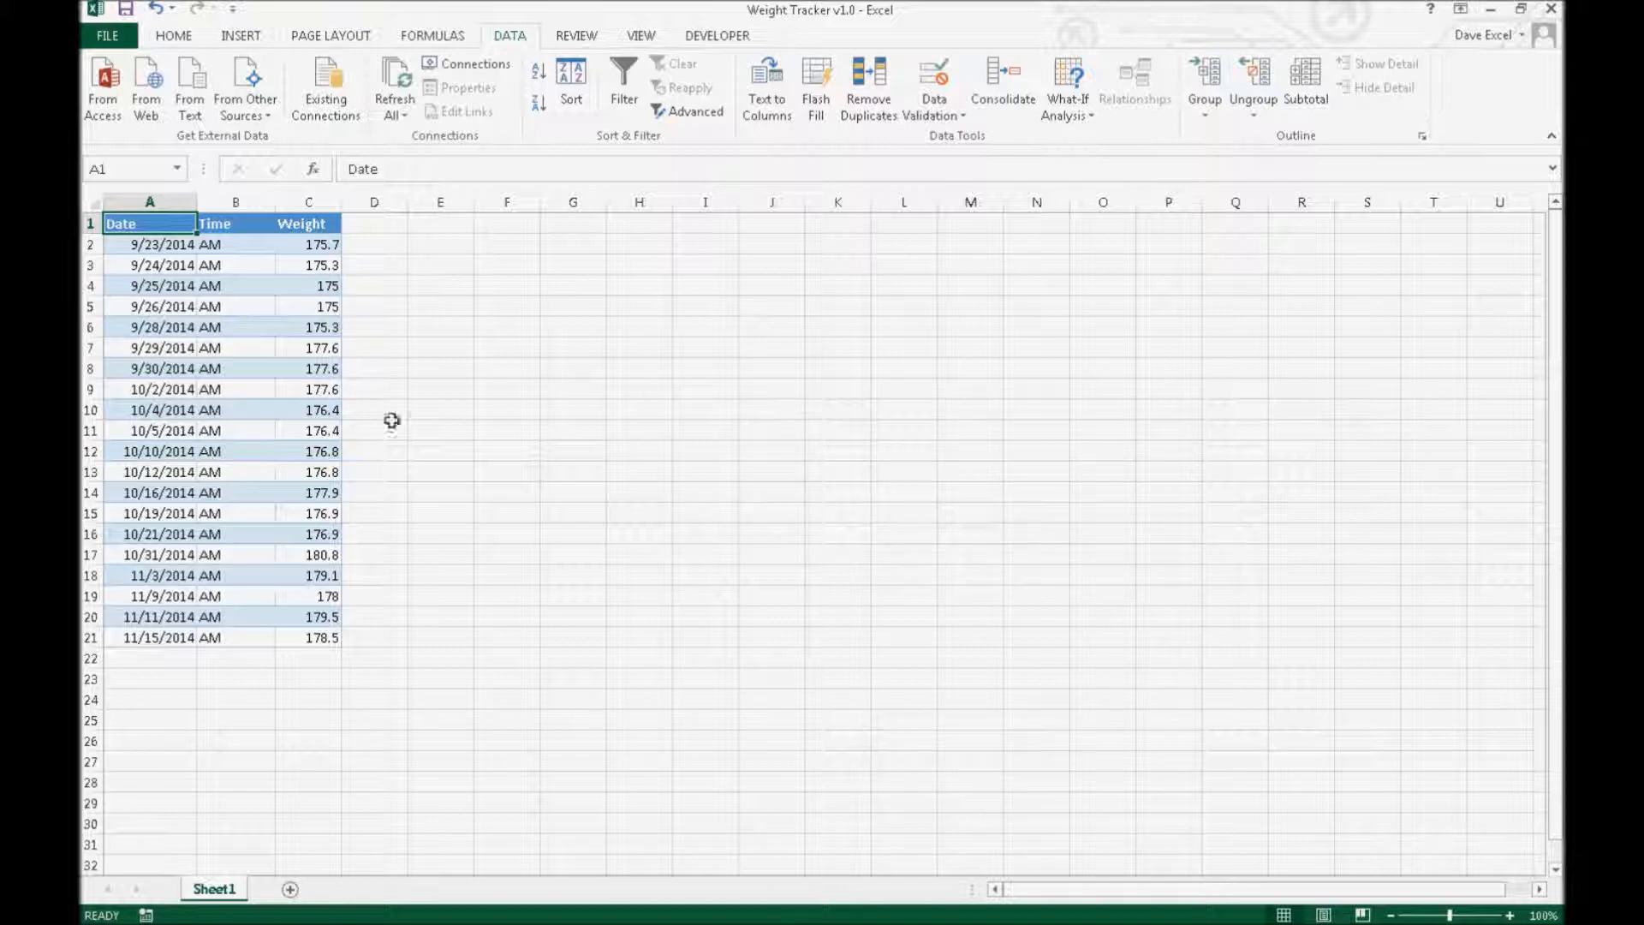
Select the latest entry's time and one of the logged dates in the tracker.
{"action": "left_click", "coordinate": [235, 637]}
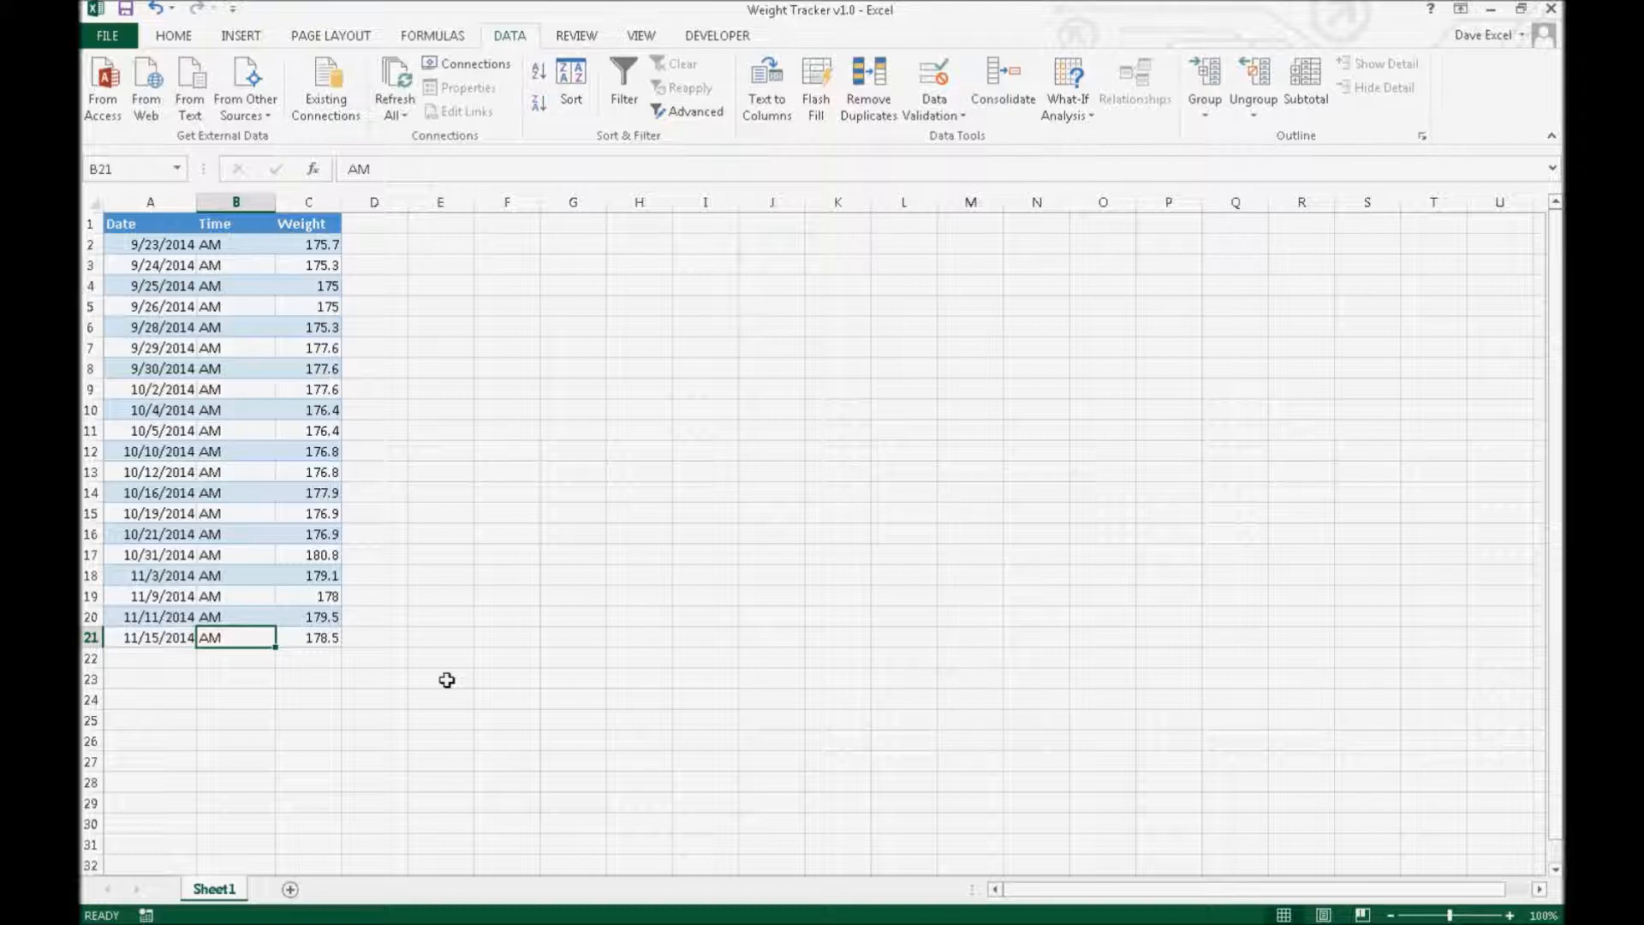
{"action": "left_click", "coordinate": [240, 34]}
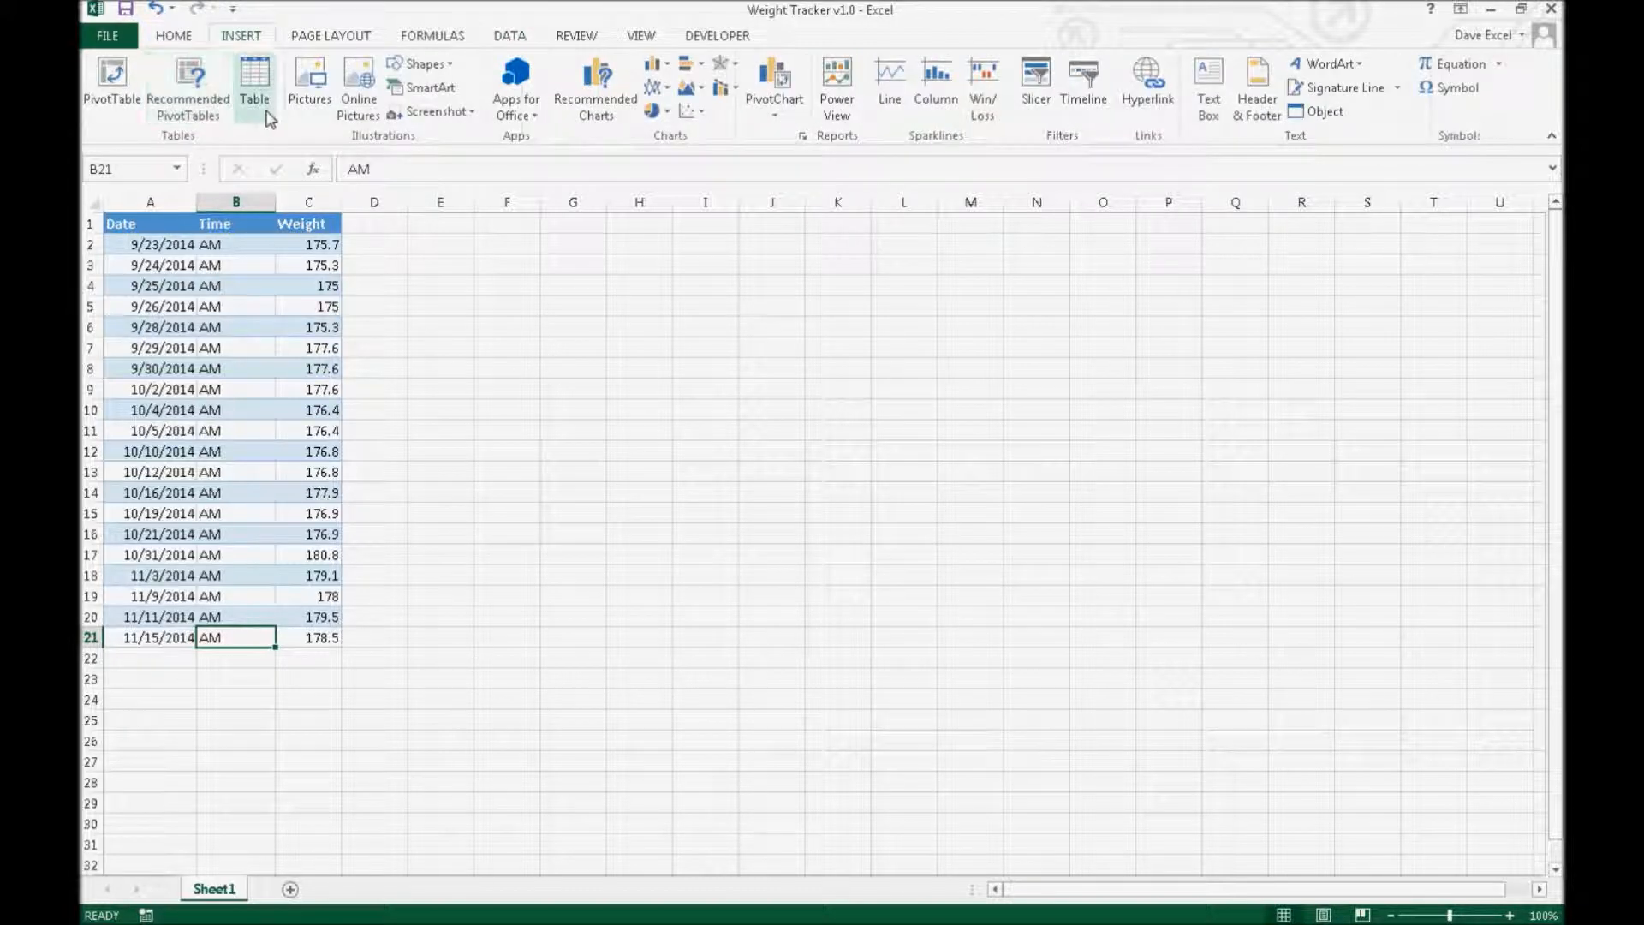
{"action": "left_click", "coordinate": [150, 265]}
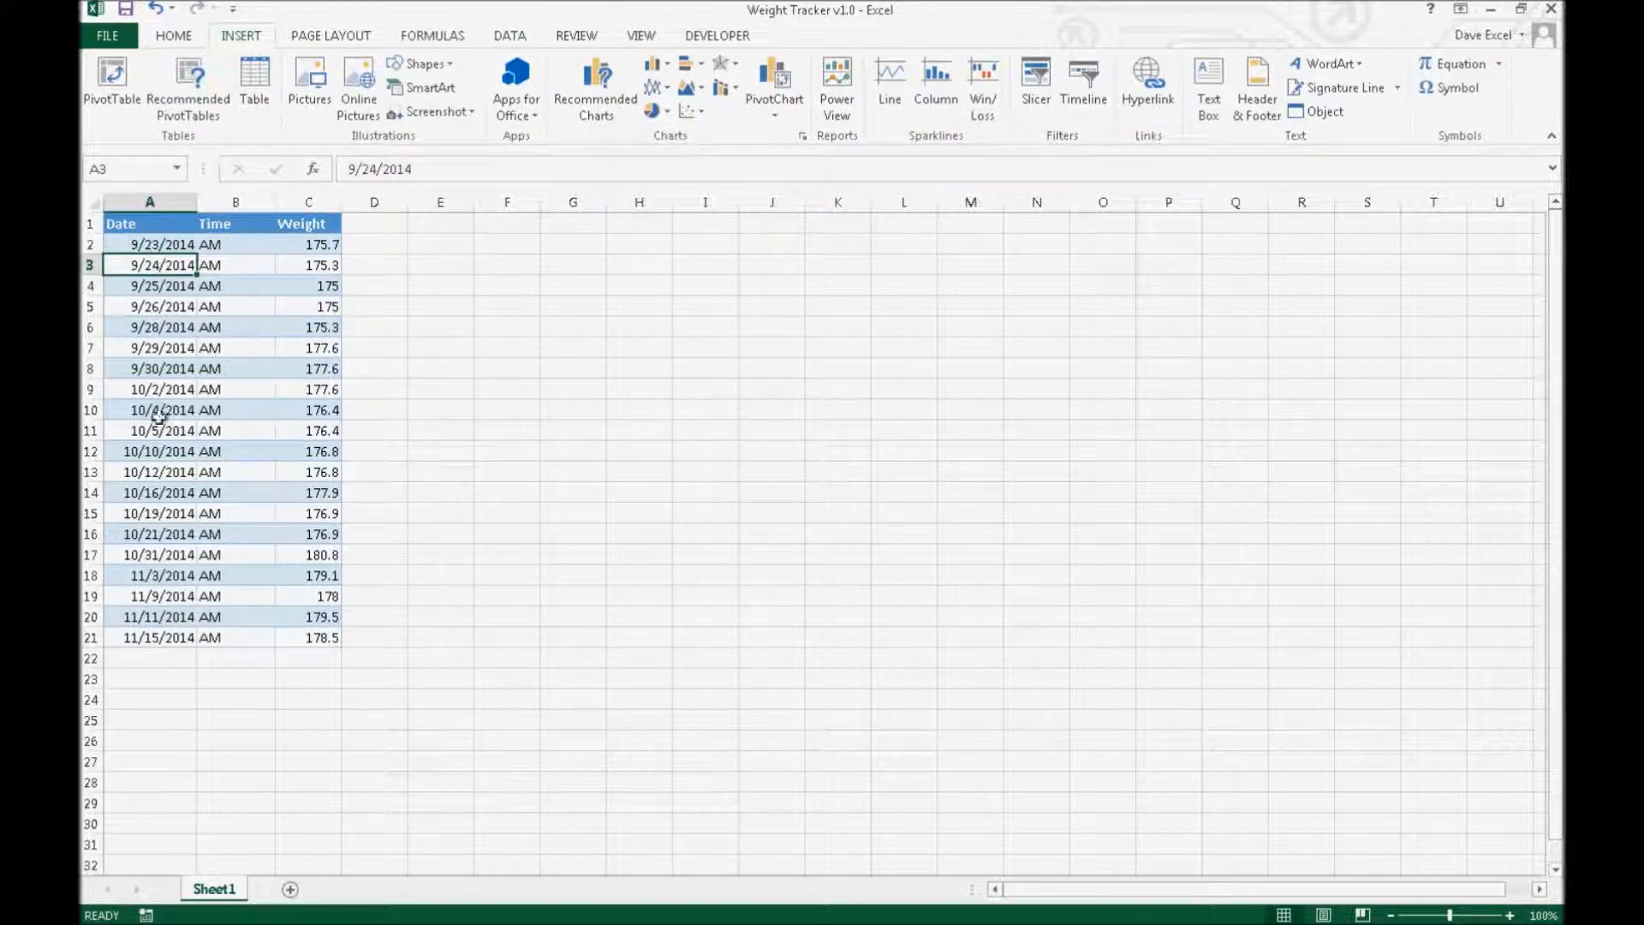
{"action": "left_click", "coordinate": [120, 222]}
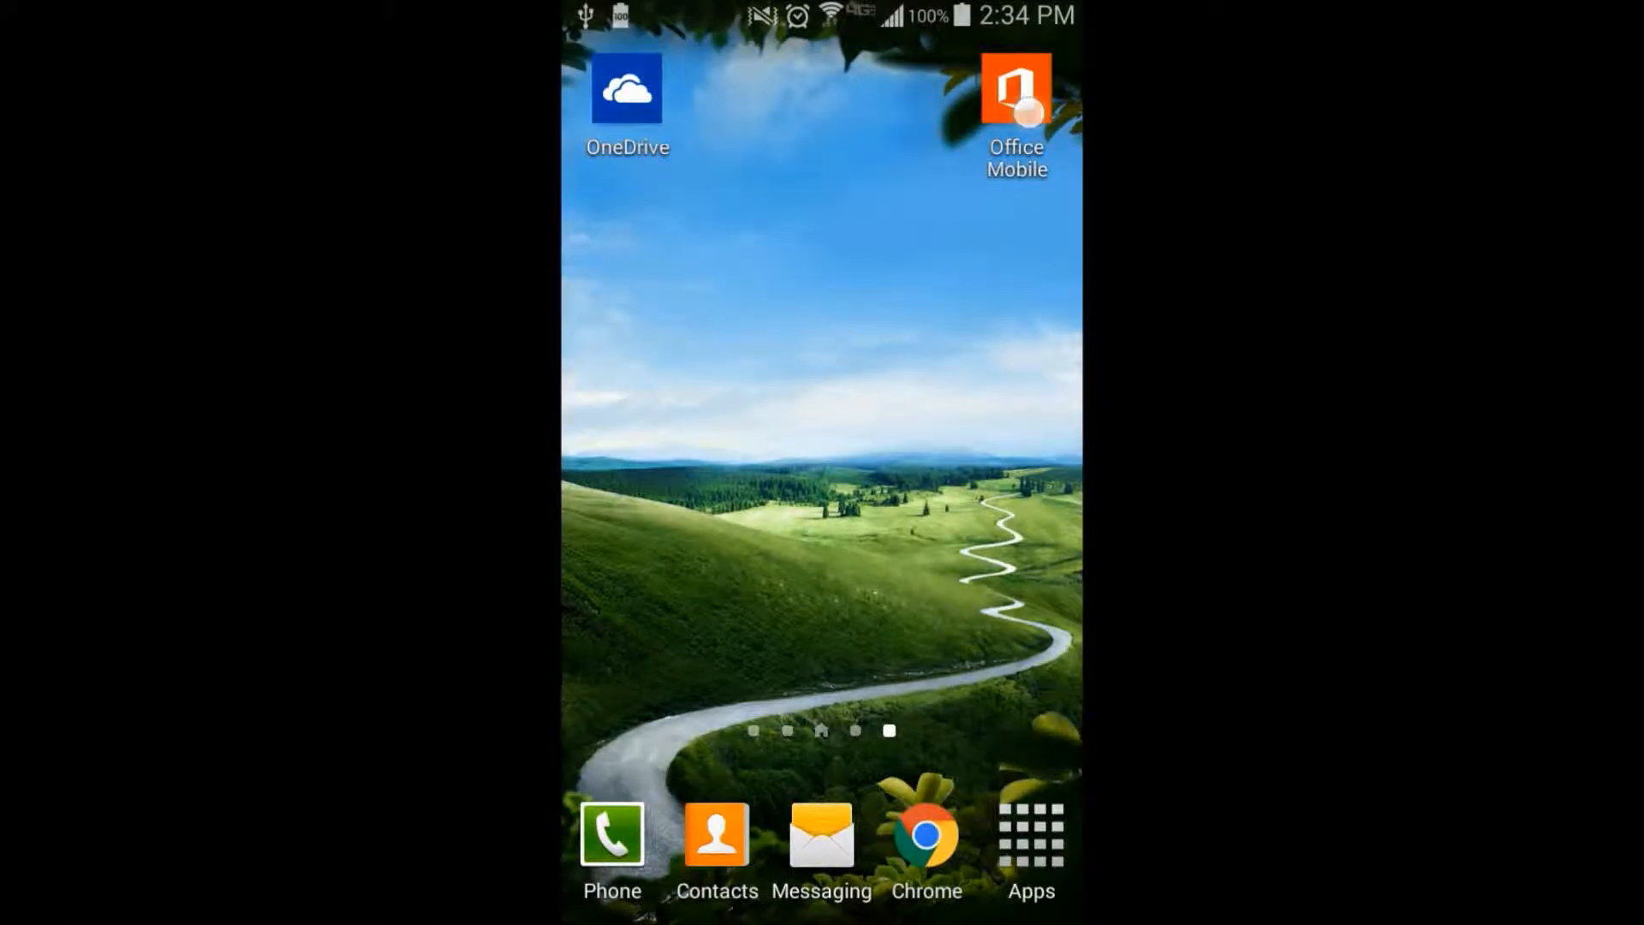
Launch Office Mobile and open Weight Tracker v1.0.xlsx from OneDrive's Excel folder.
{"action": "left_click", "coordinate": [1013, 89]}
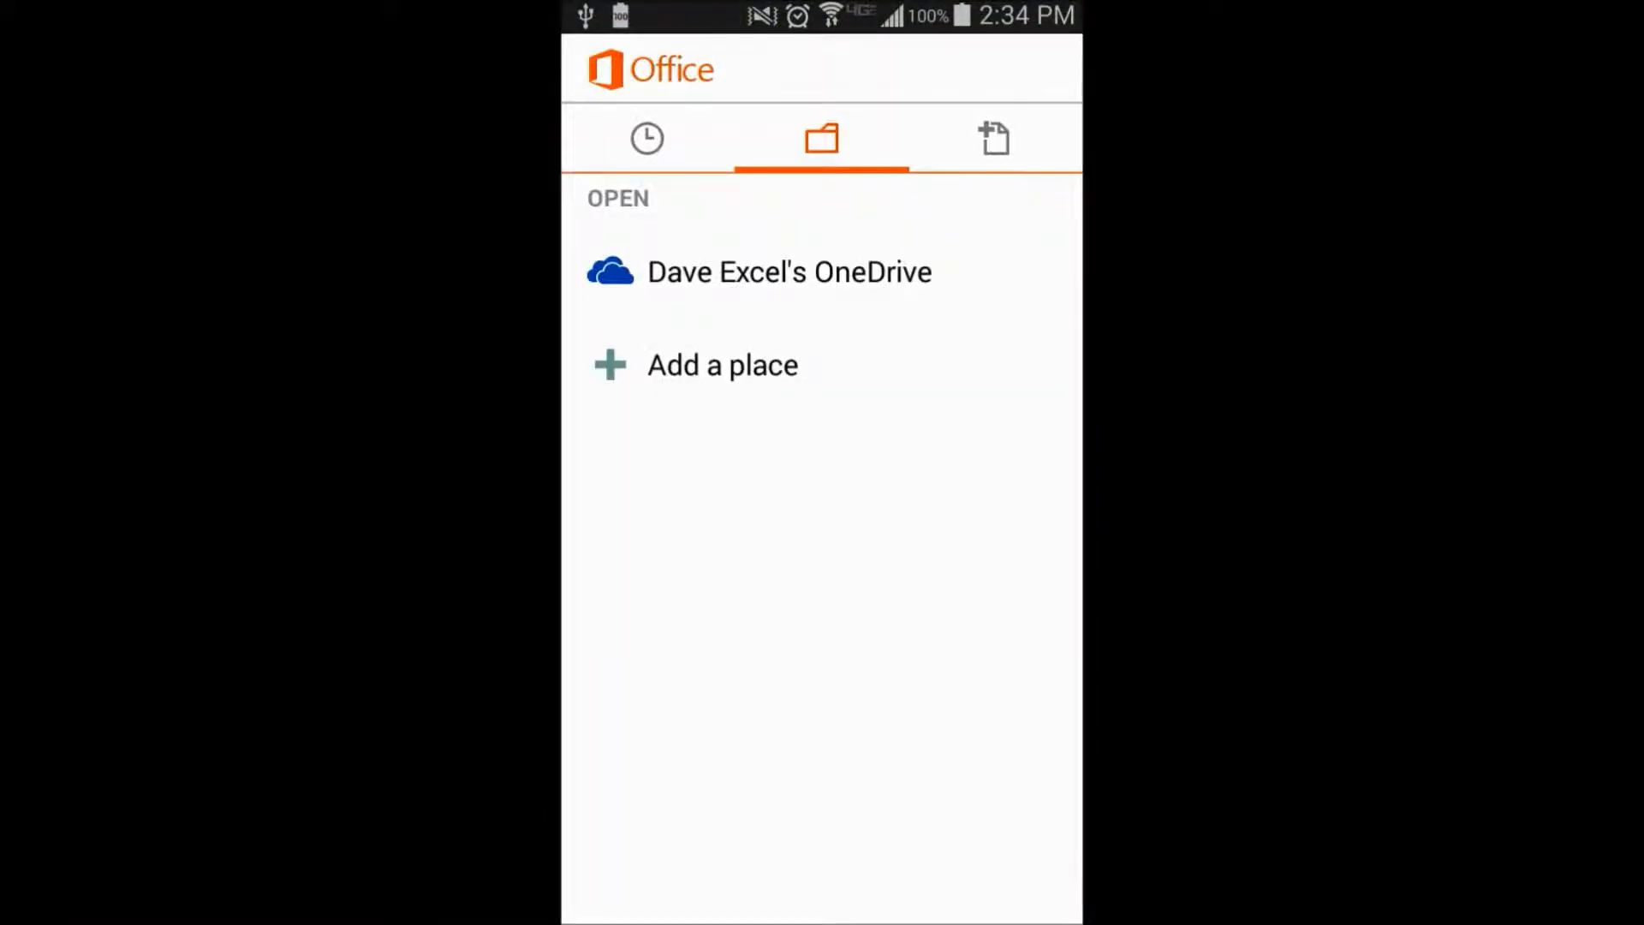
{"action": "left_click", "coordinate": [788, 271]}
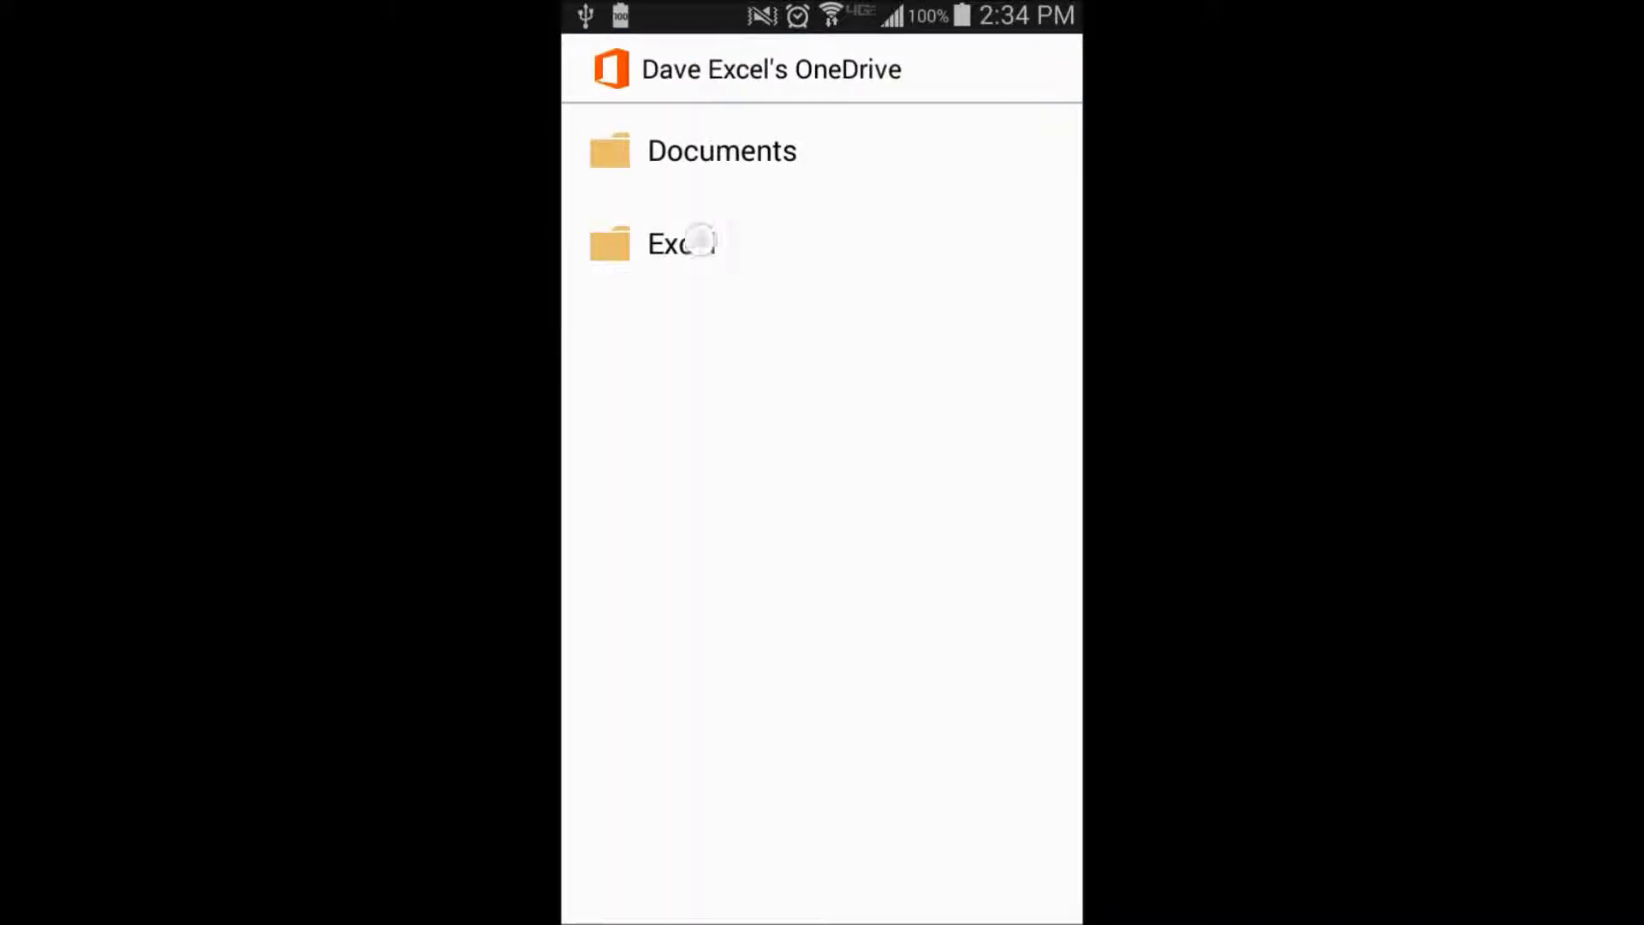
{"action": "left_click", "coordinate": [681, 243]}
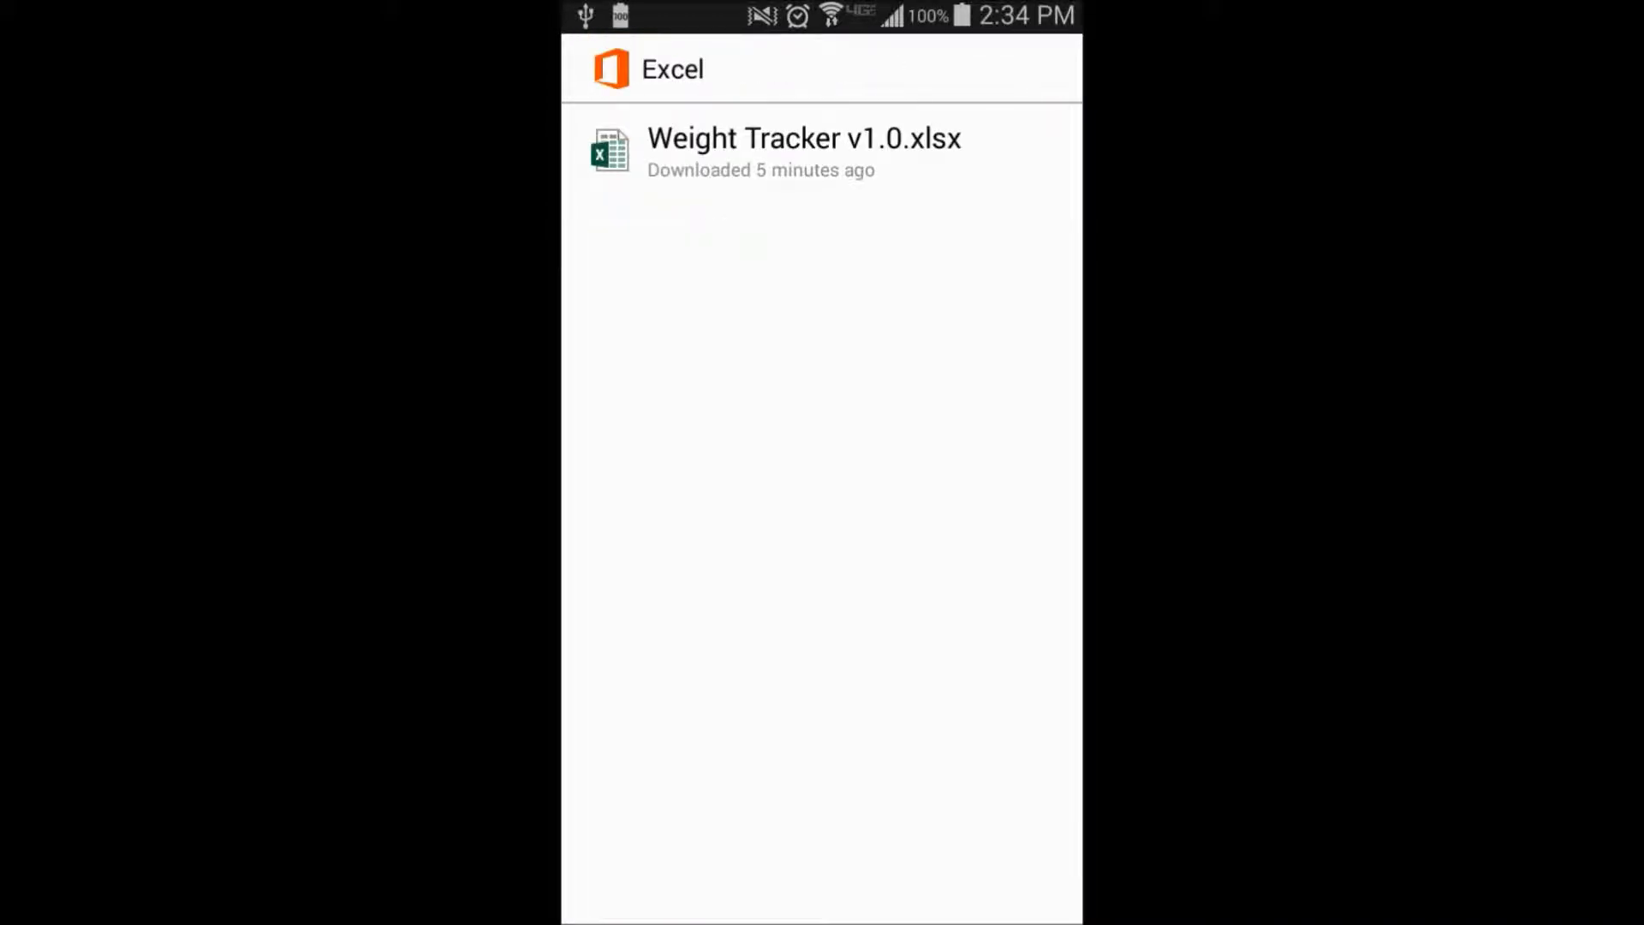
{"action": "left_click", "coordinate": [803, 153]}
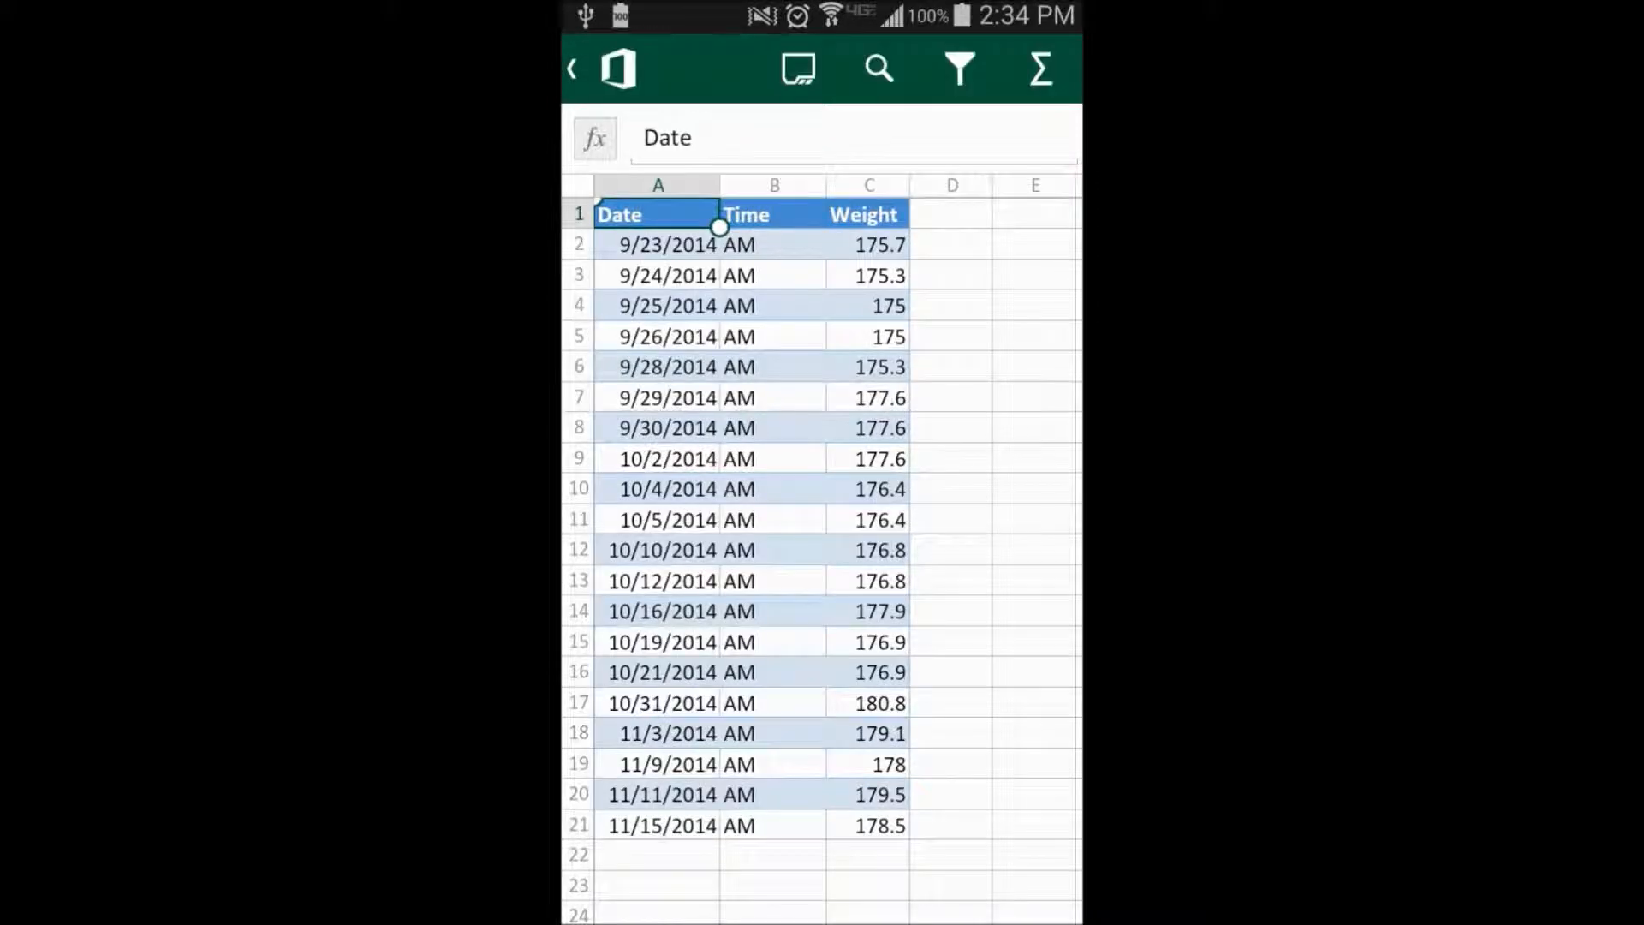
Enter the date 11/16/2014 in cell A22 below the last entry.
{"action": "scroll", "scroll_direction": "down", "scroll_amount": 3}
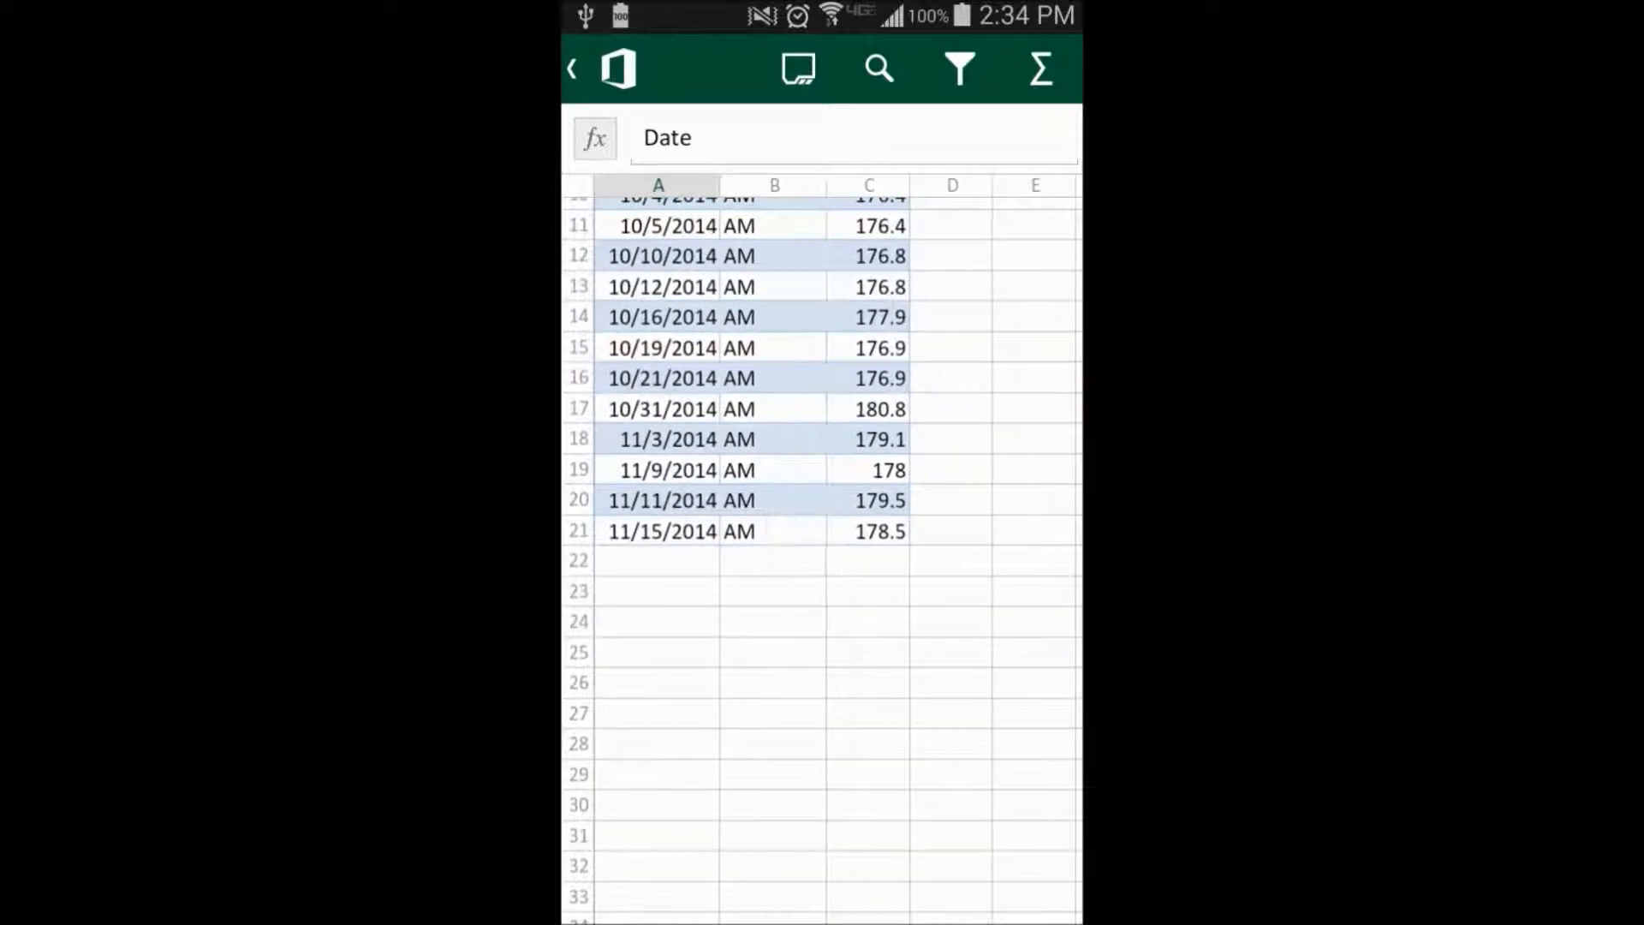
{"action": "left_click", "coordinate": [657, 559]}
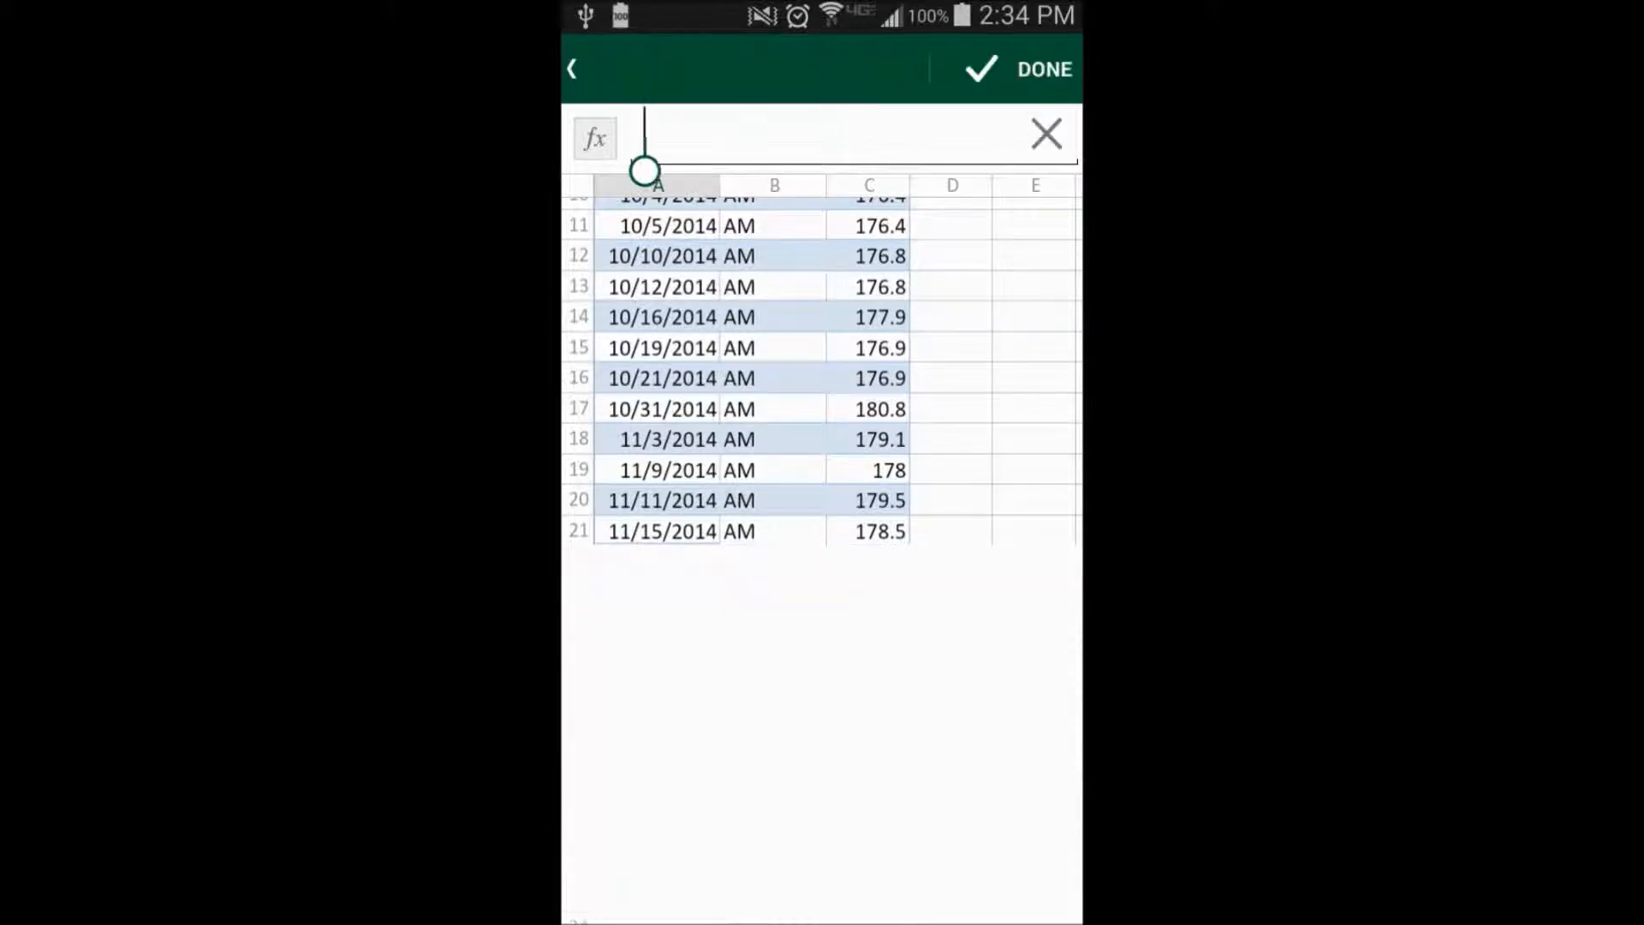
{"action": "left_click", "coordinate": [818, 137]}
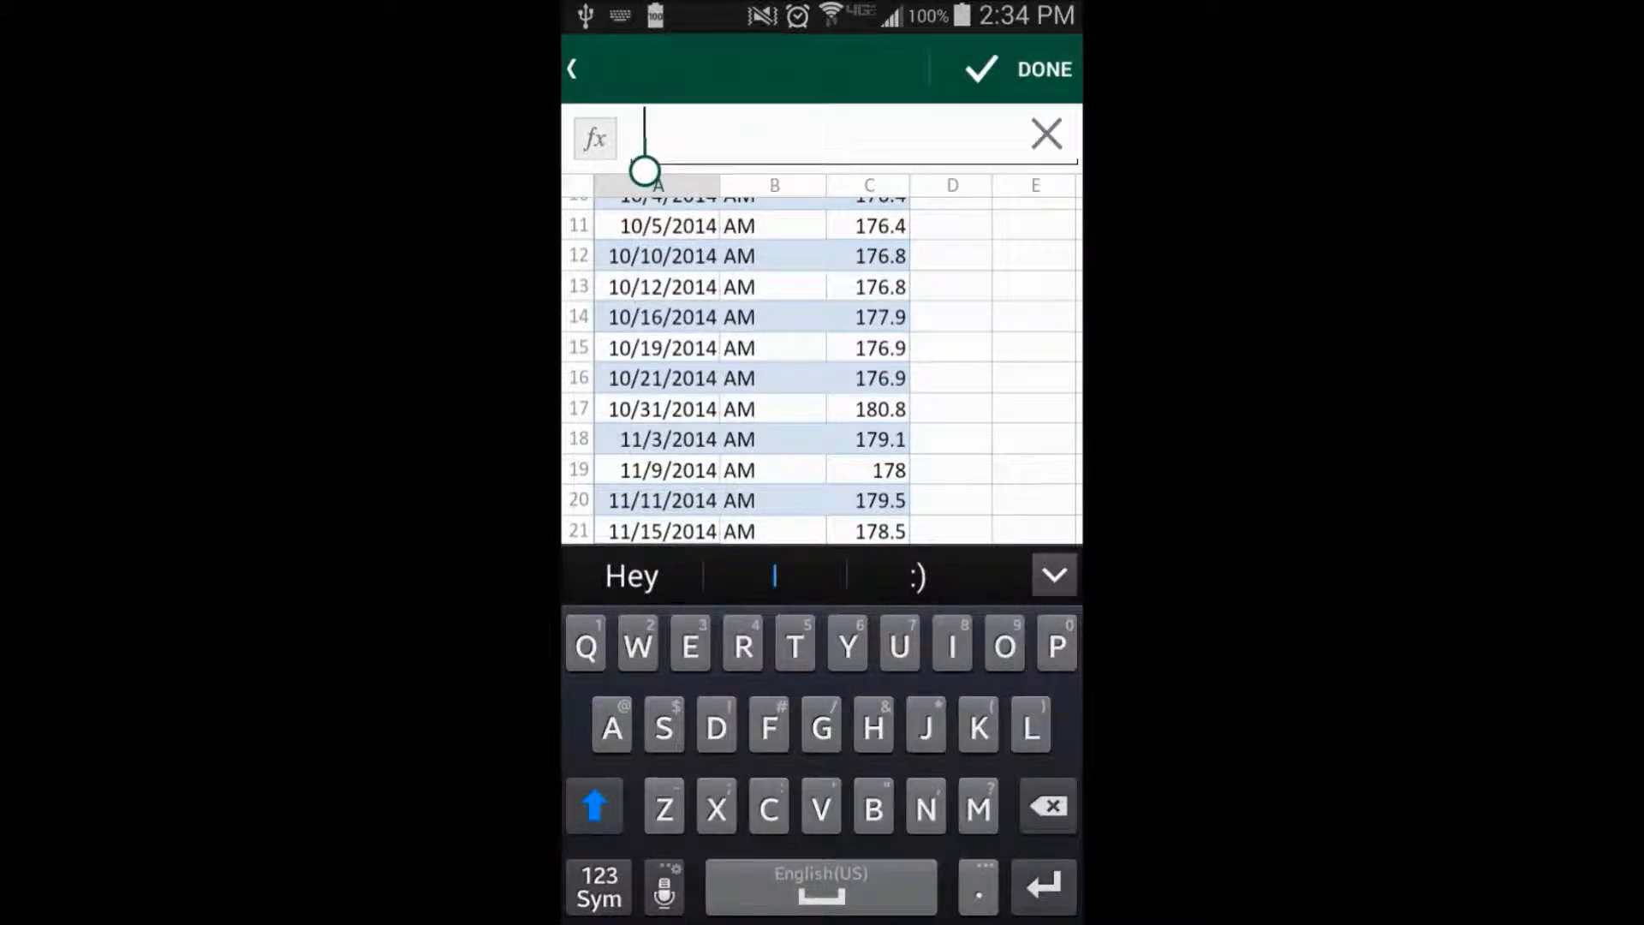
{"action": "type", "text": "11"}
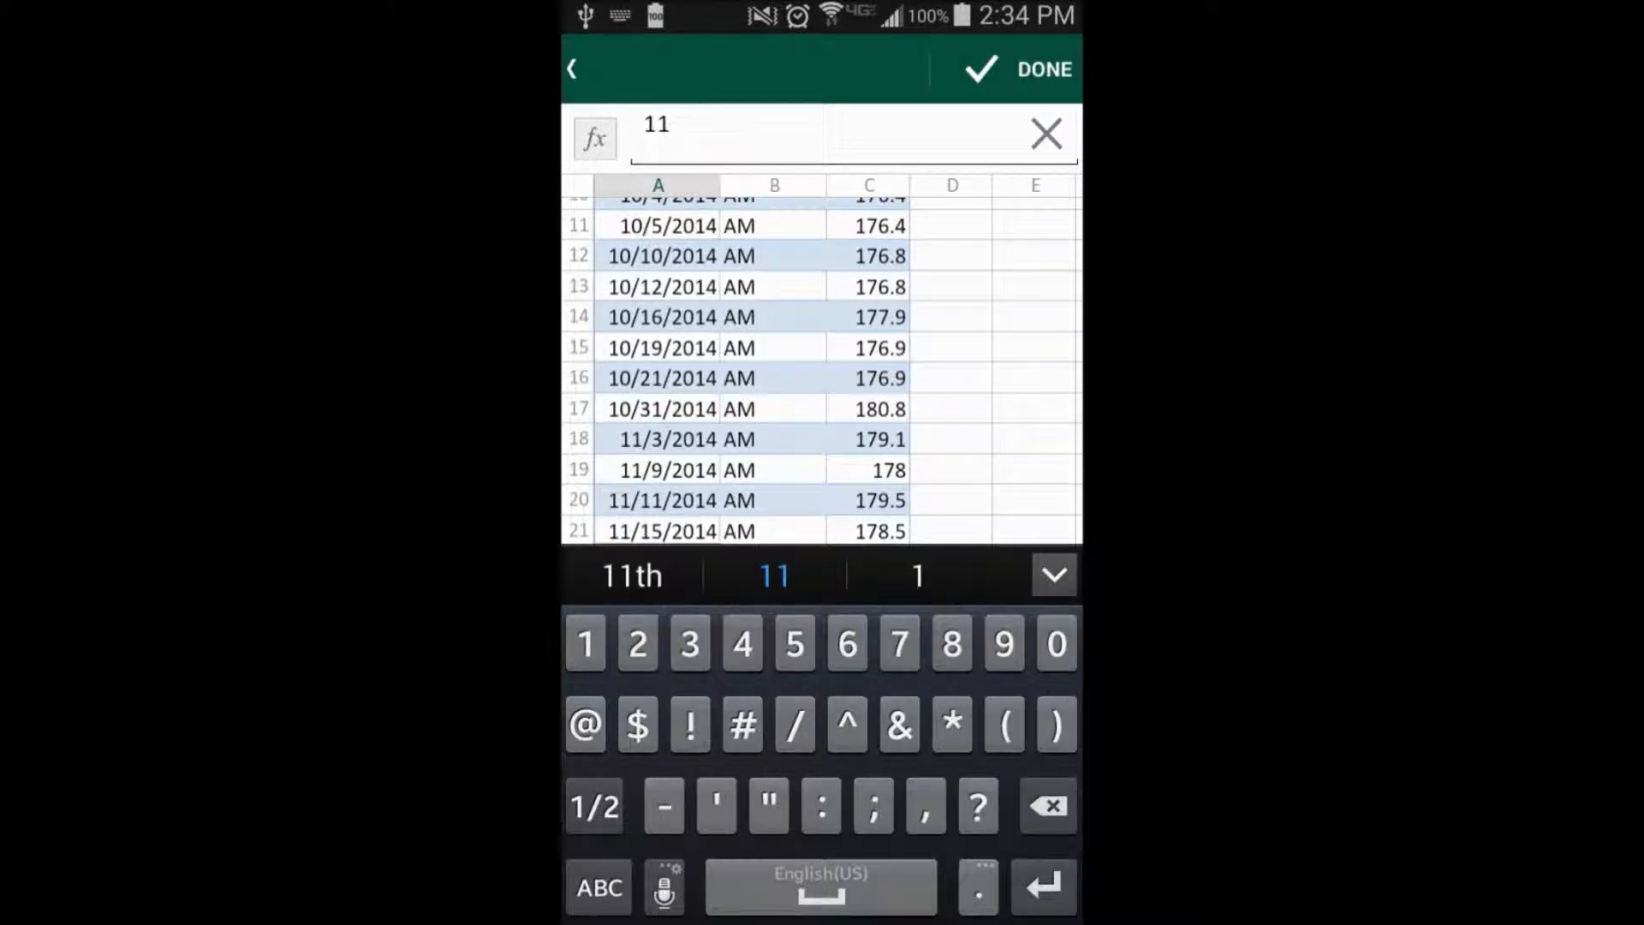
{"action": "type", "text": "/16"}
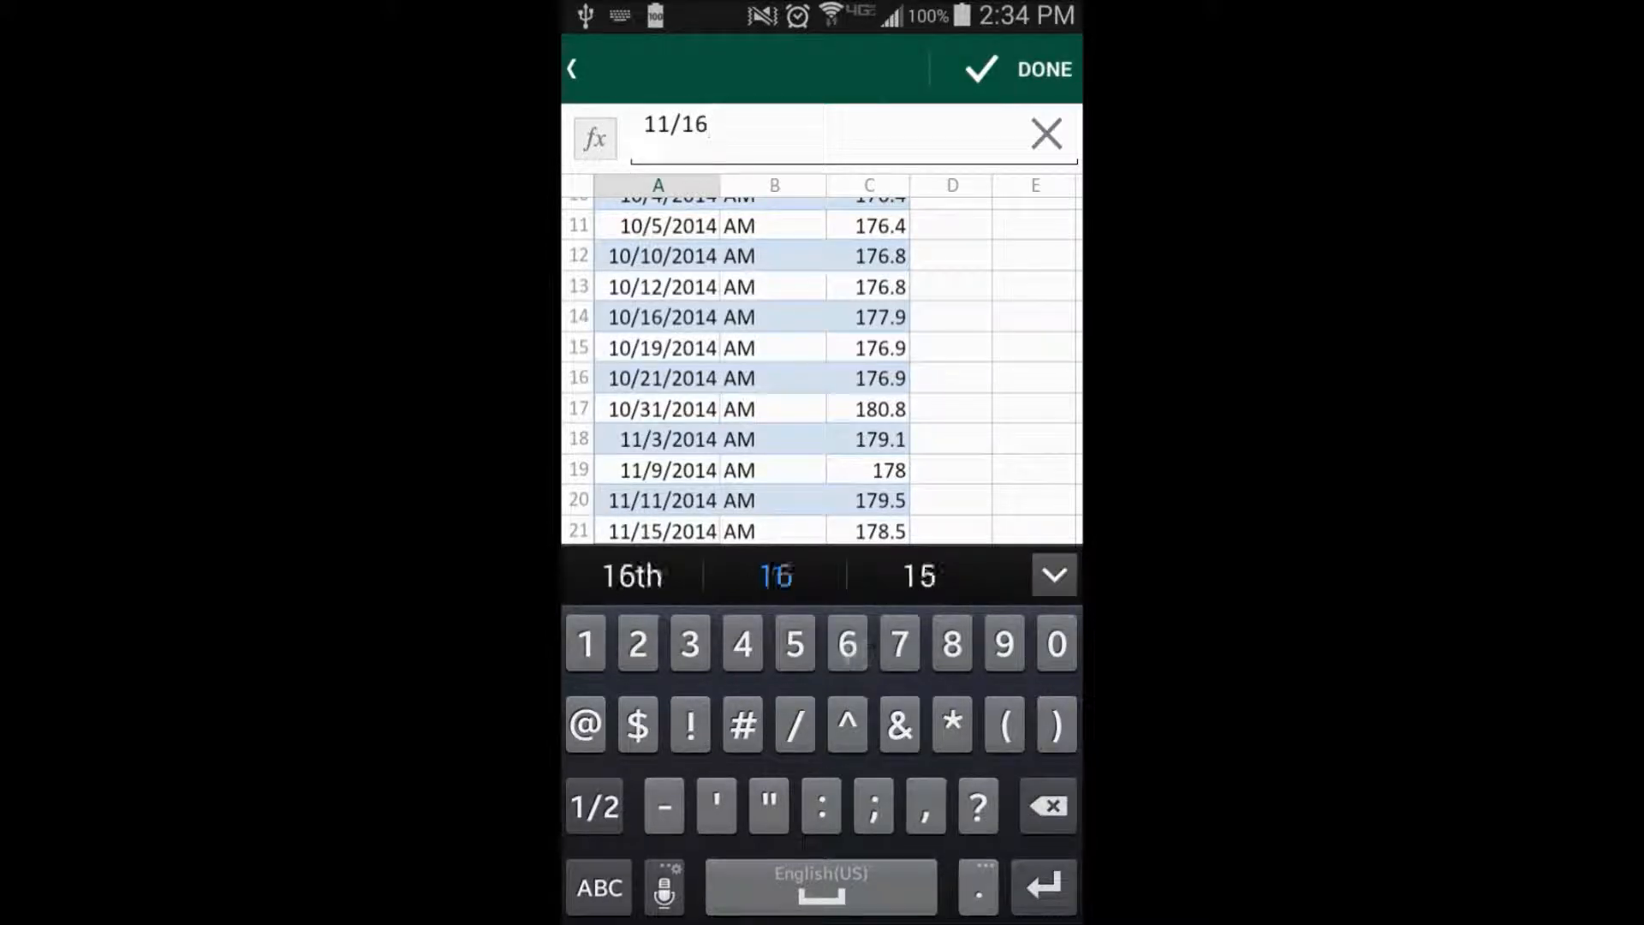
{"action": "left_click", "coordinate": [1022, 68]}
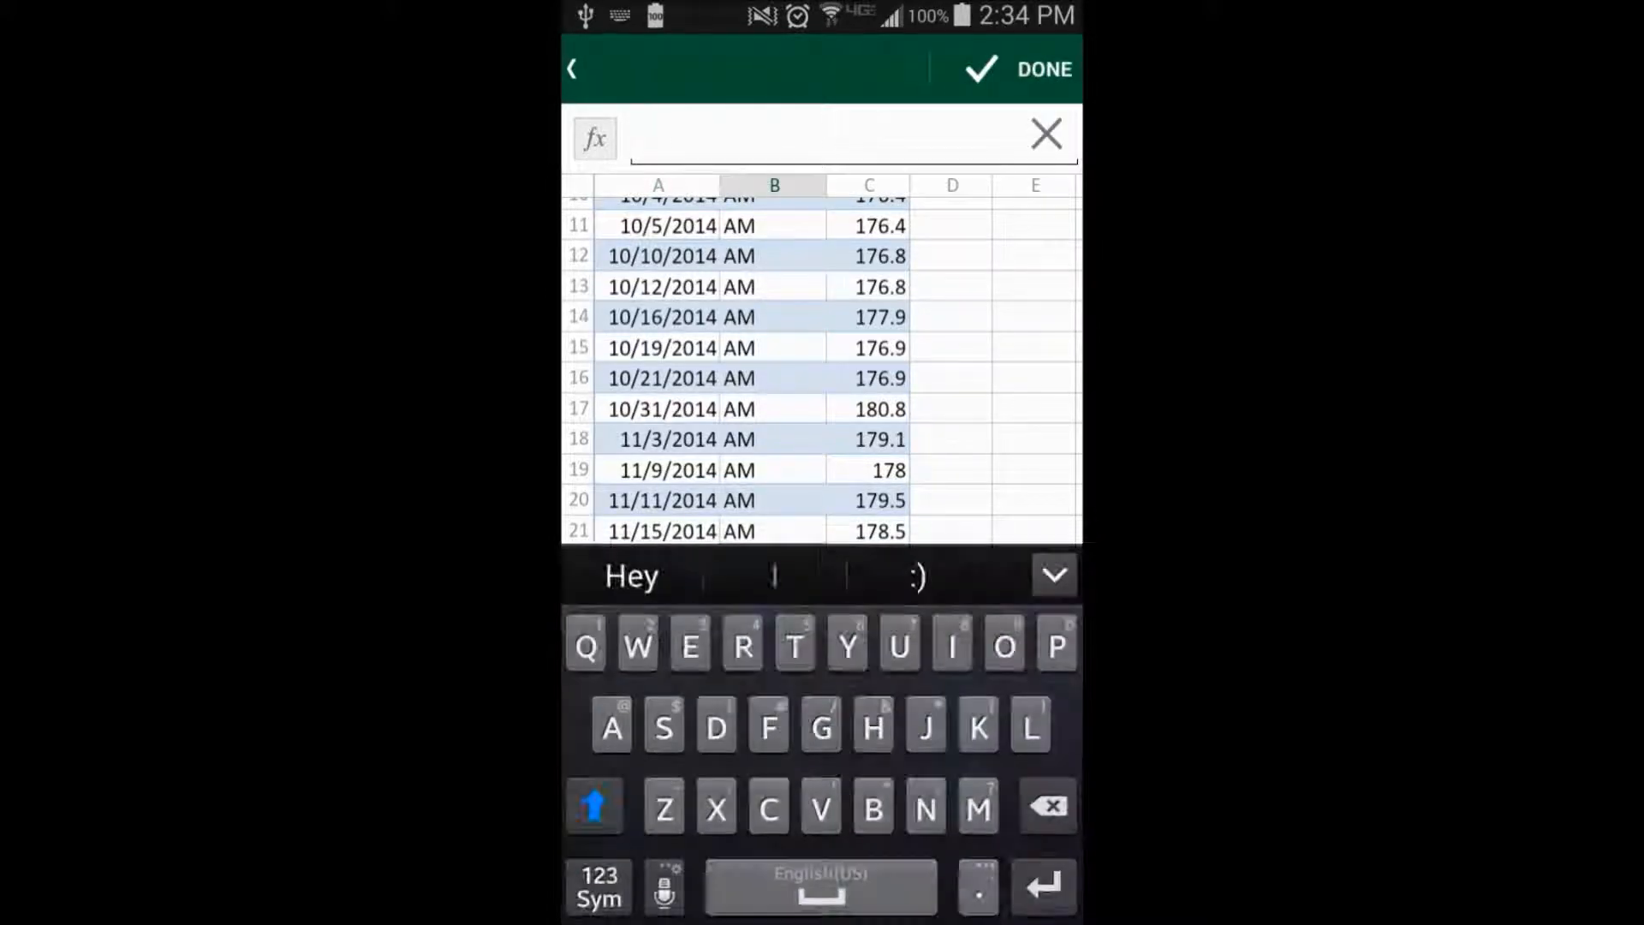
Enter AM as the time in B22 and weight 180 in C22.
{"action": "type", "text": "A"}
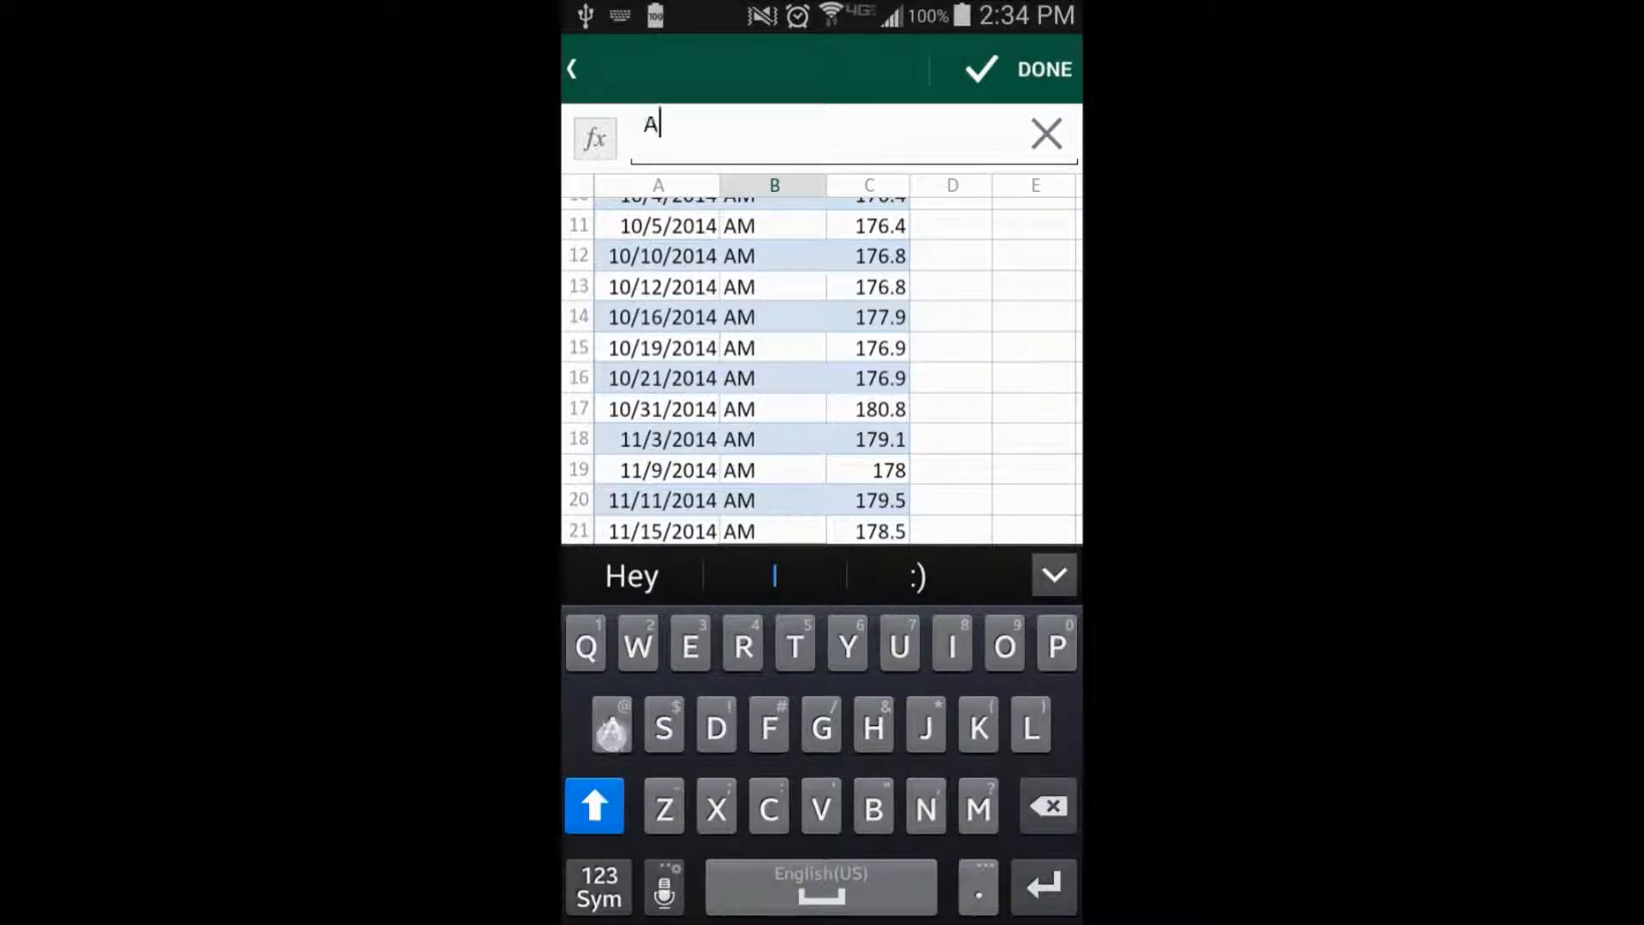
{"action": "left_click", "coordinate": [1042, 70]}
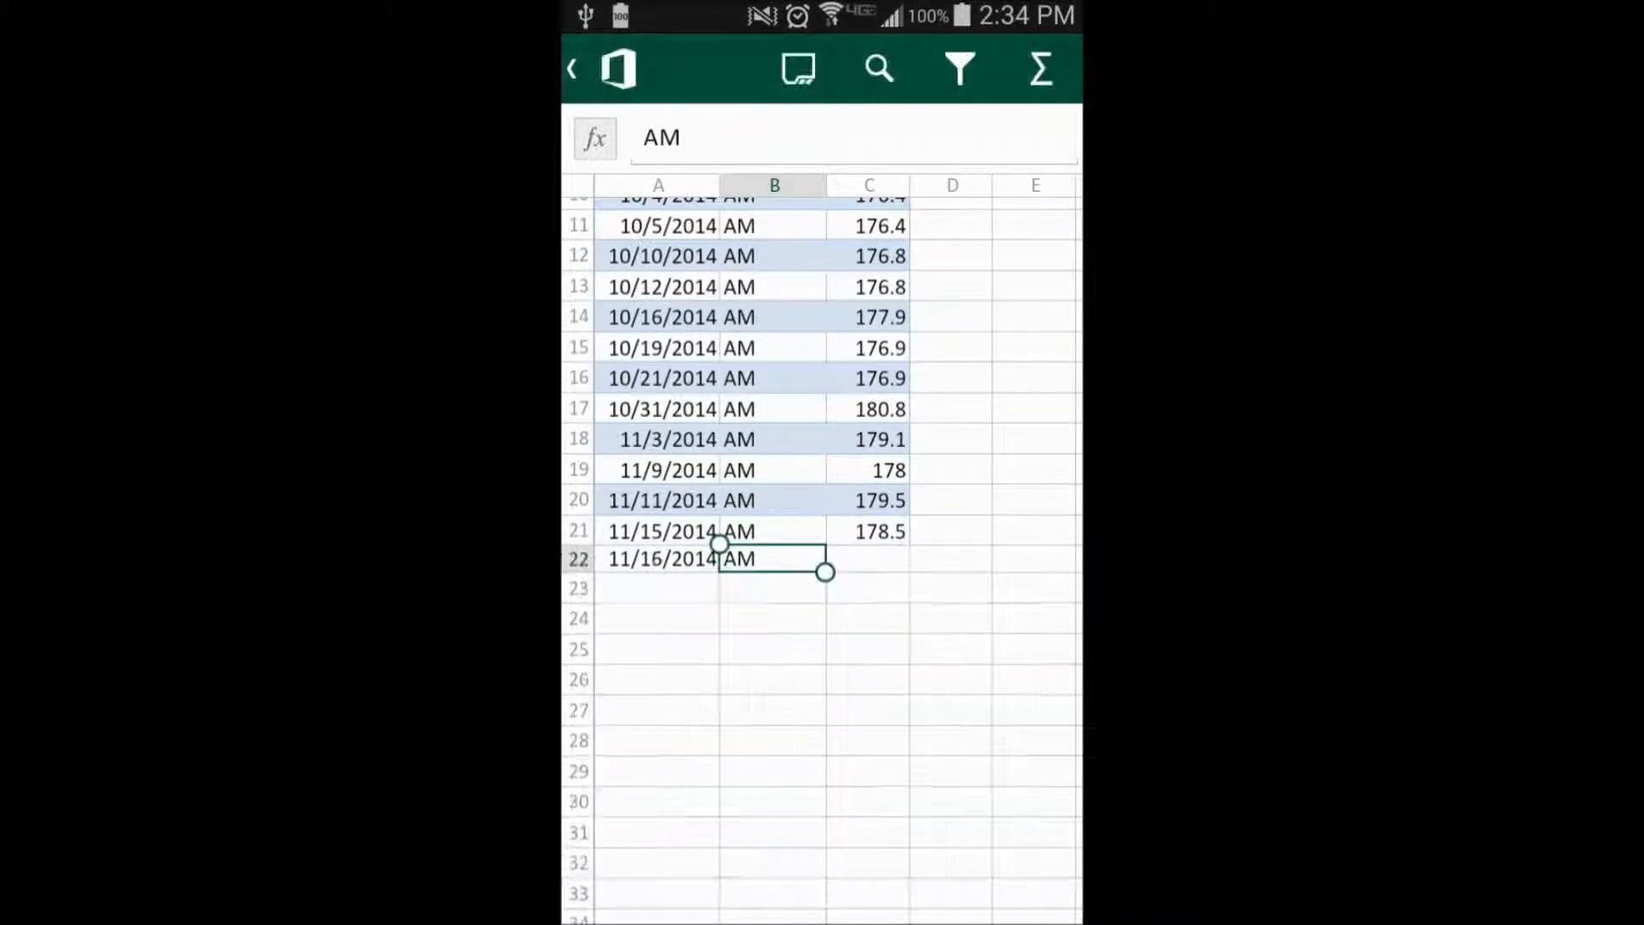
{"action": "left_click", "coordinate": [867, 557]}
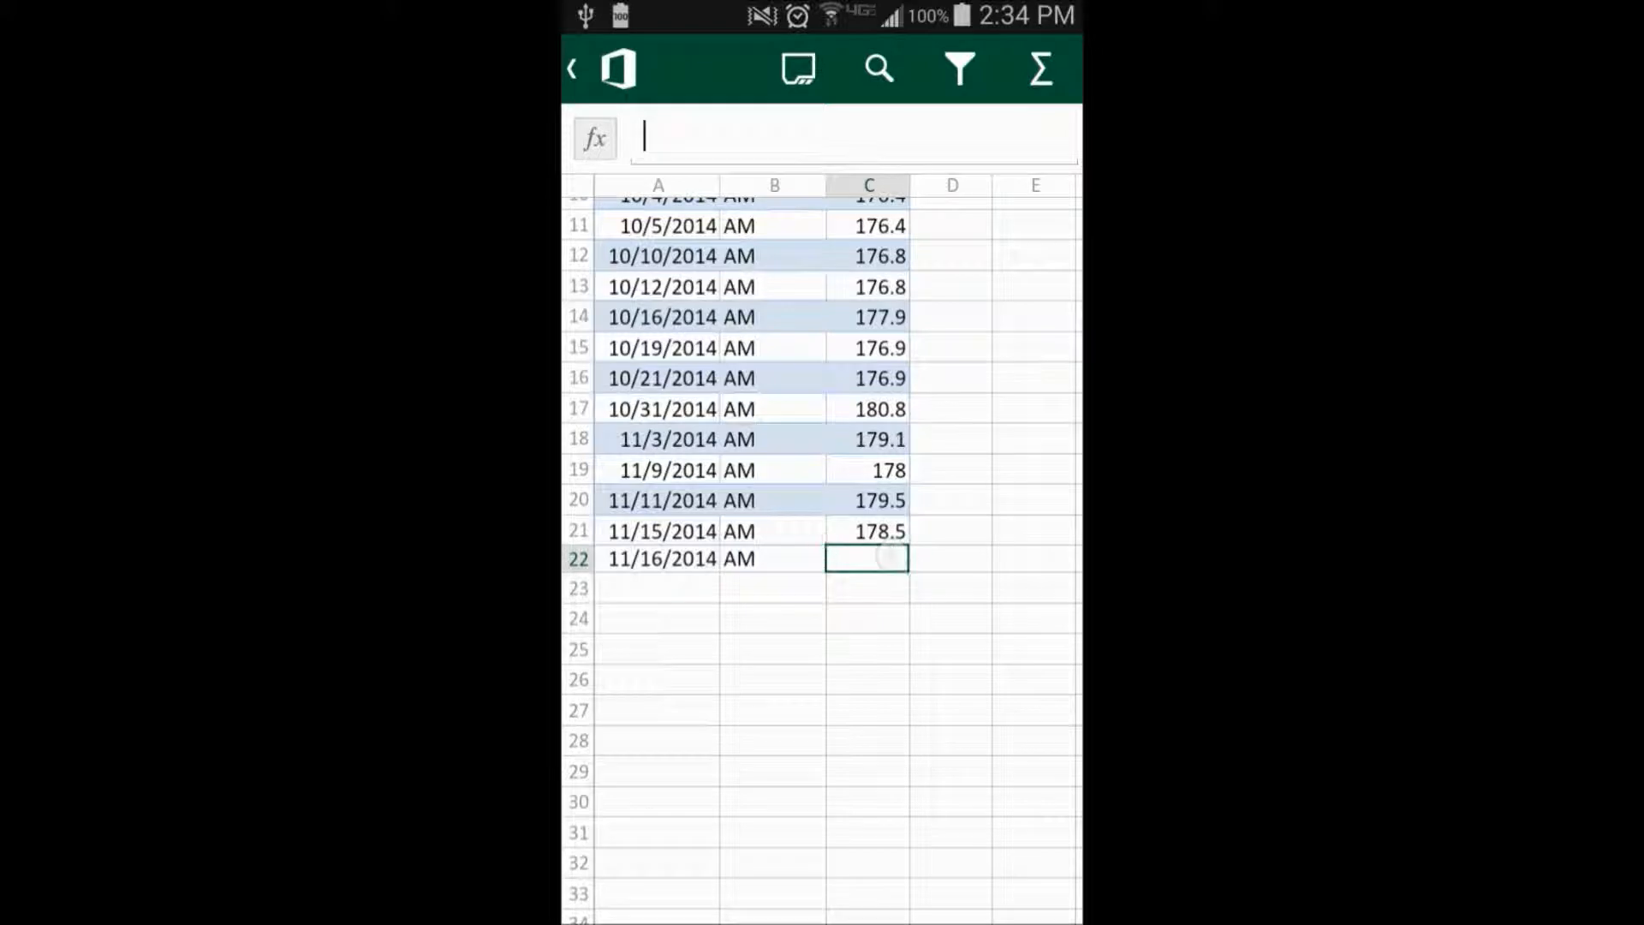
{"action": "left_click", "coordinate": [866, 557]}
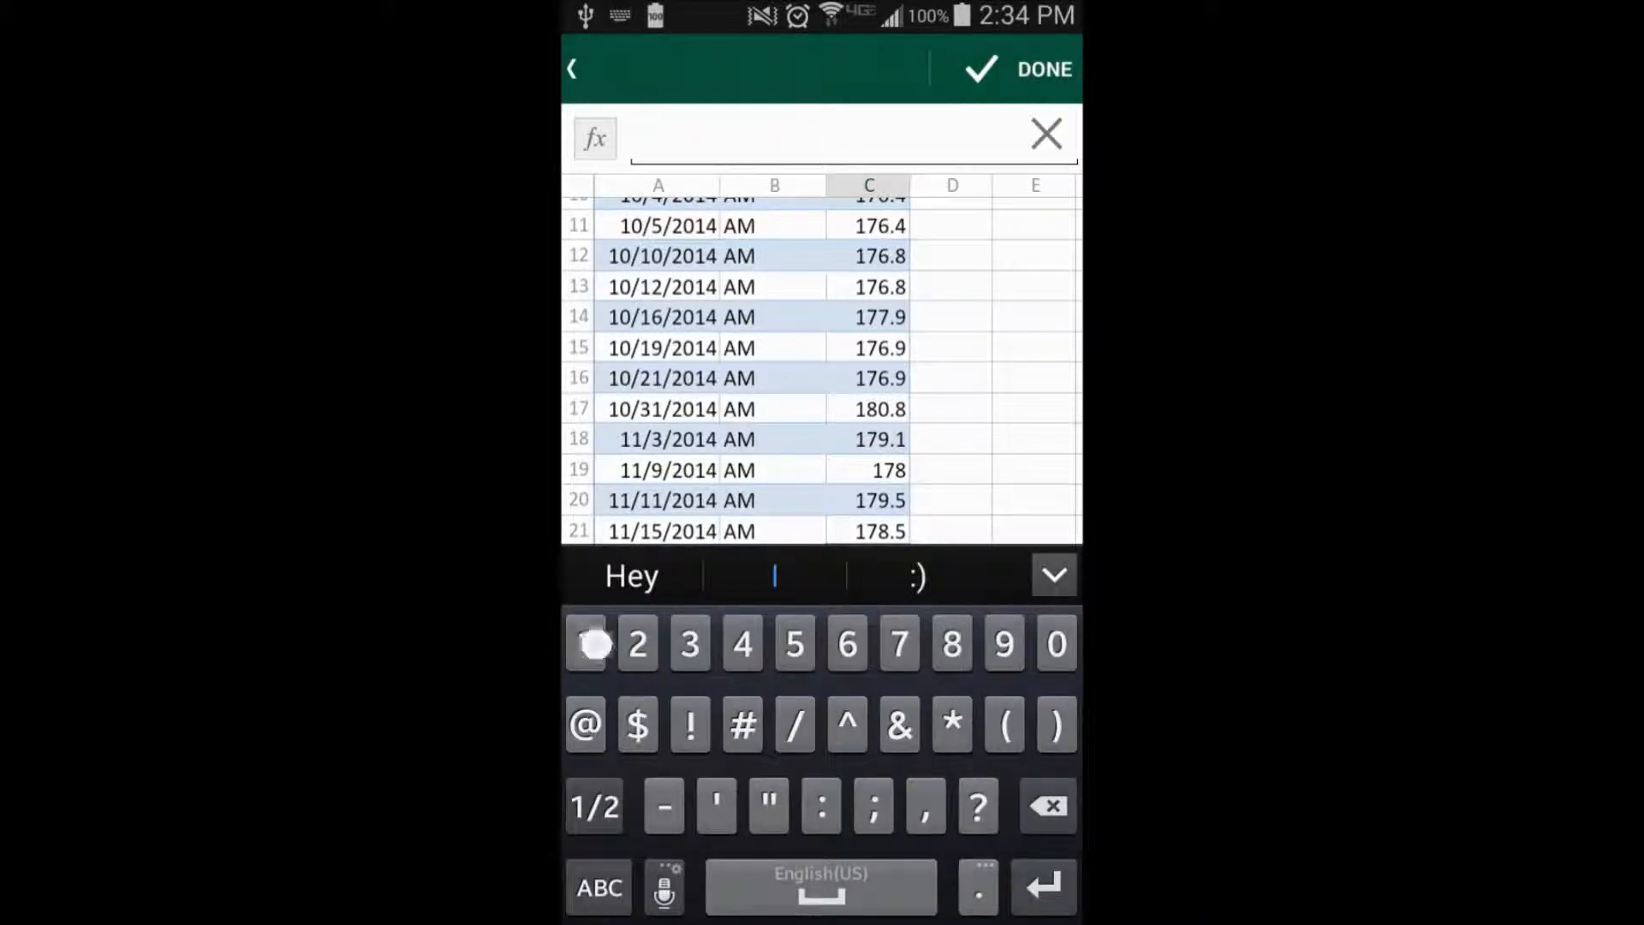
{"action": "type", "text": "180"}
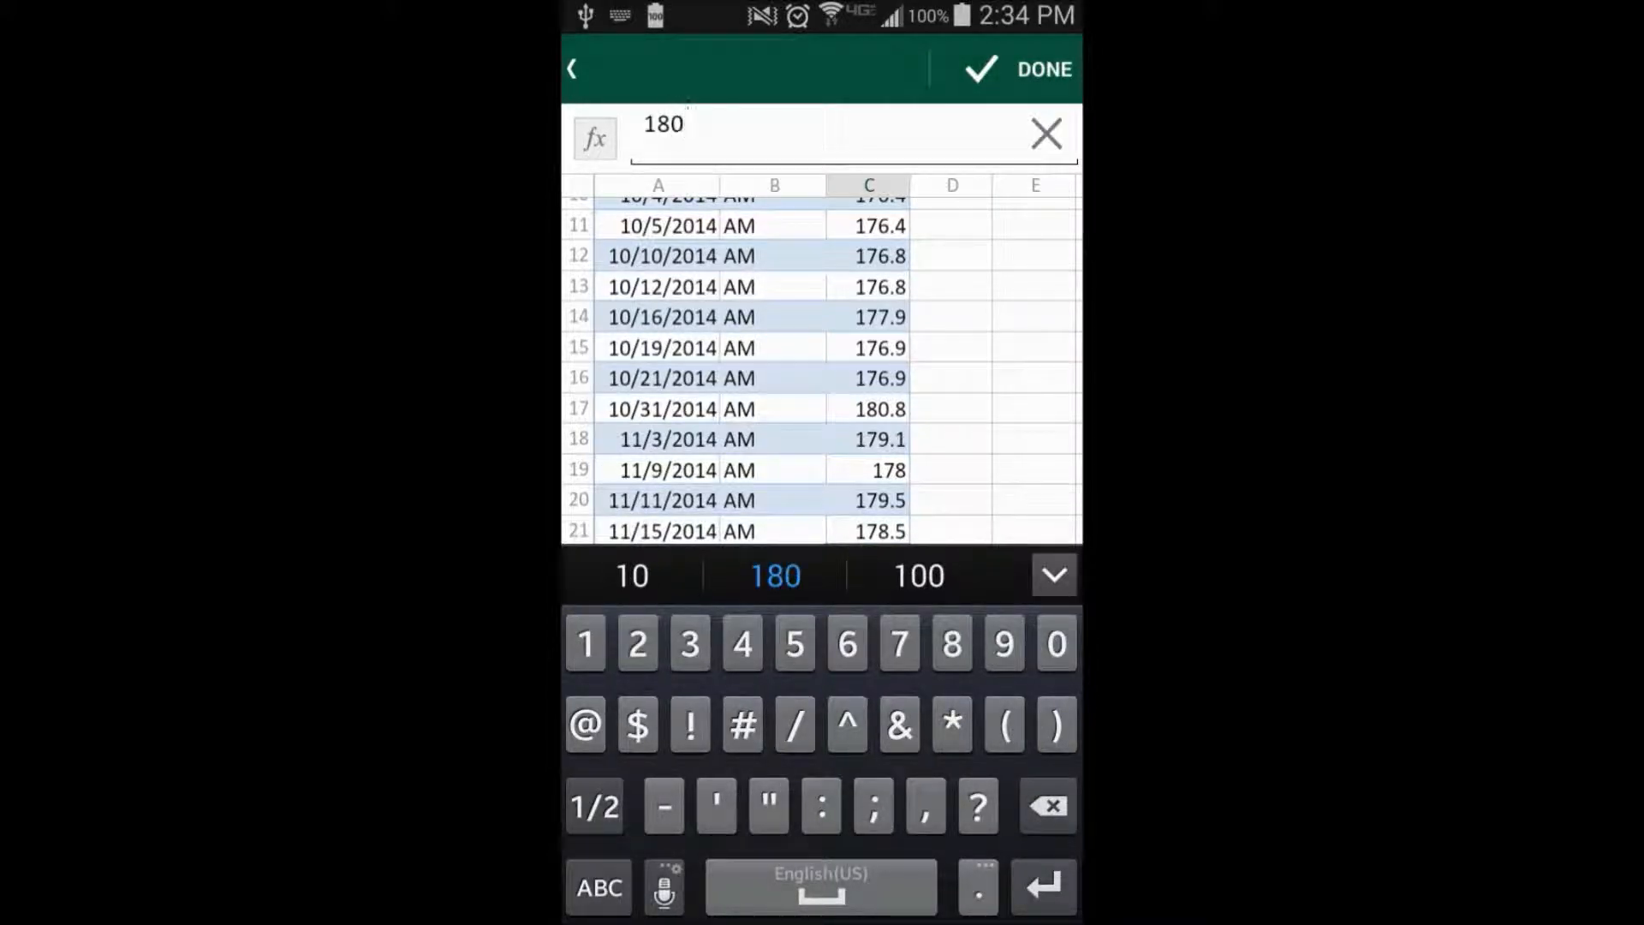
{"action": "left_click", "coordinate": [1043, 68]}
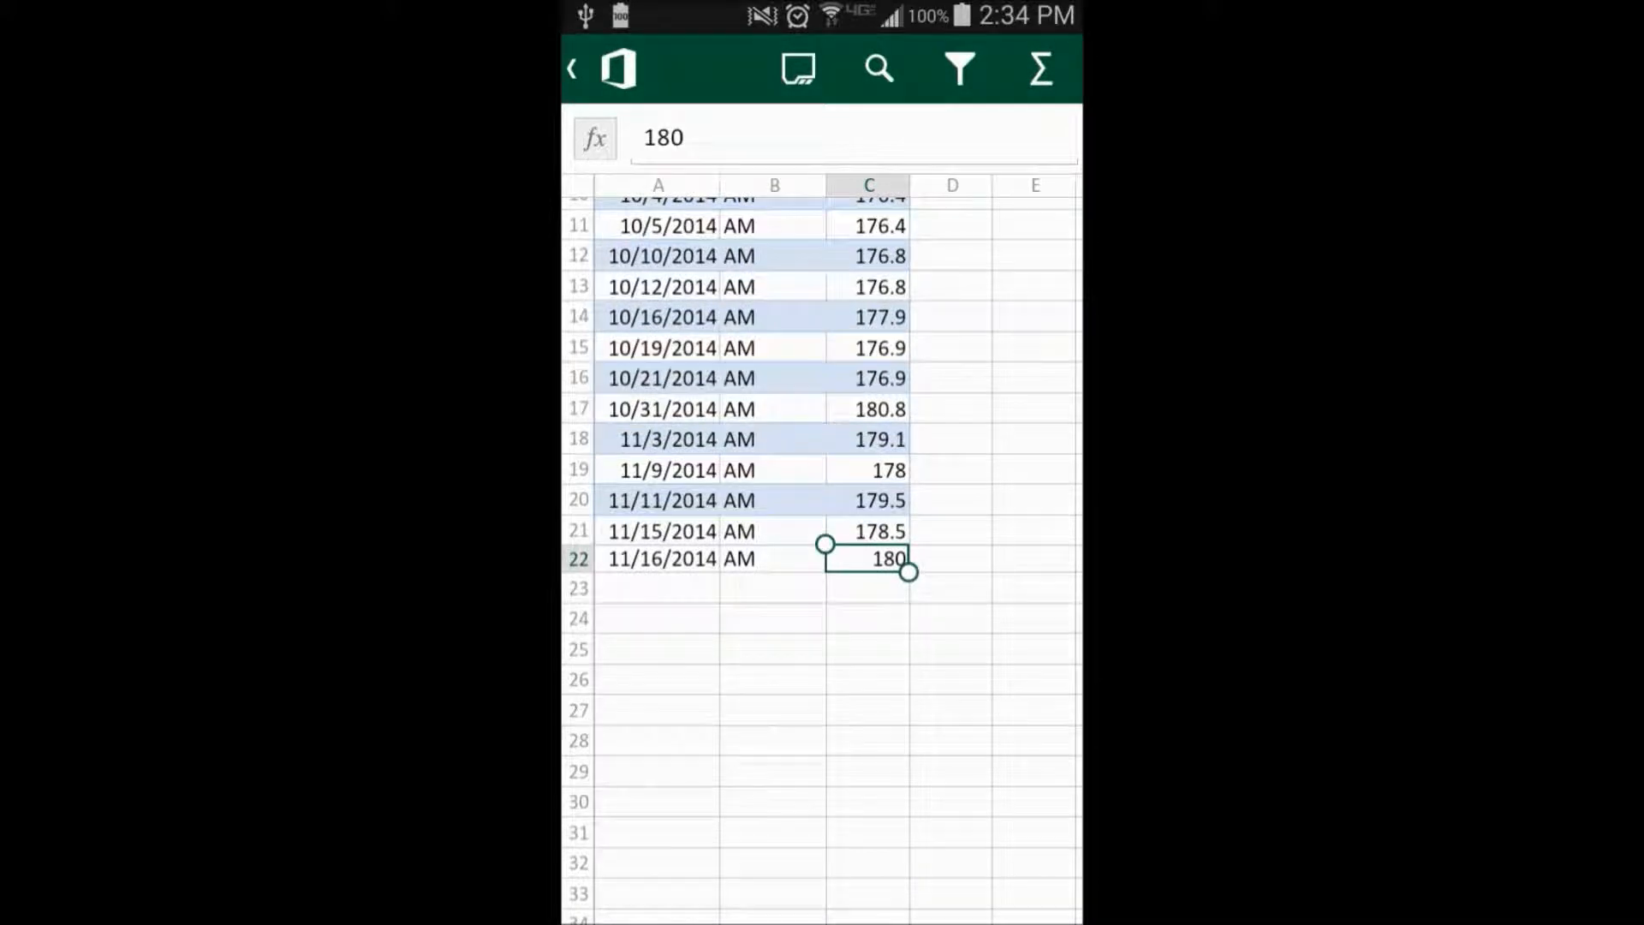
Save the changes to Weight Tracker v1.0 on OneDrive and return to the home screen.
{"action": "left_click", "coordinate": [570, 69]}
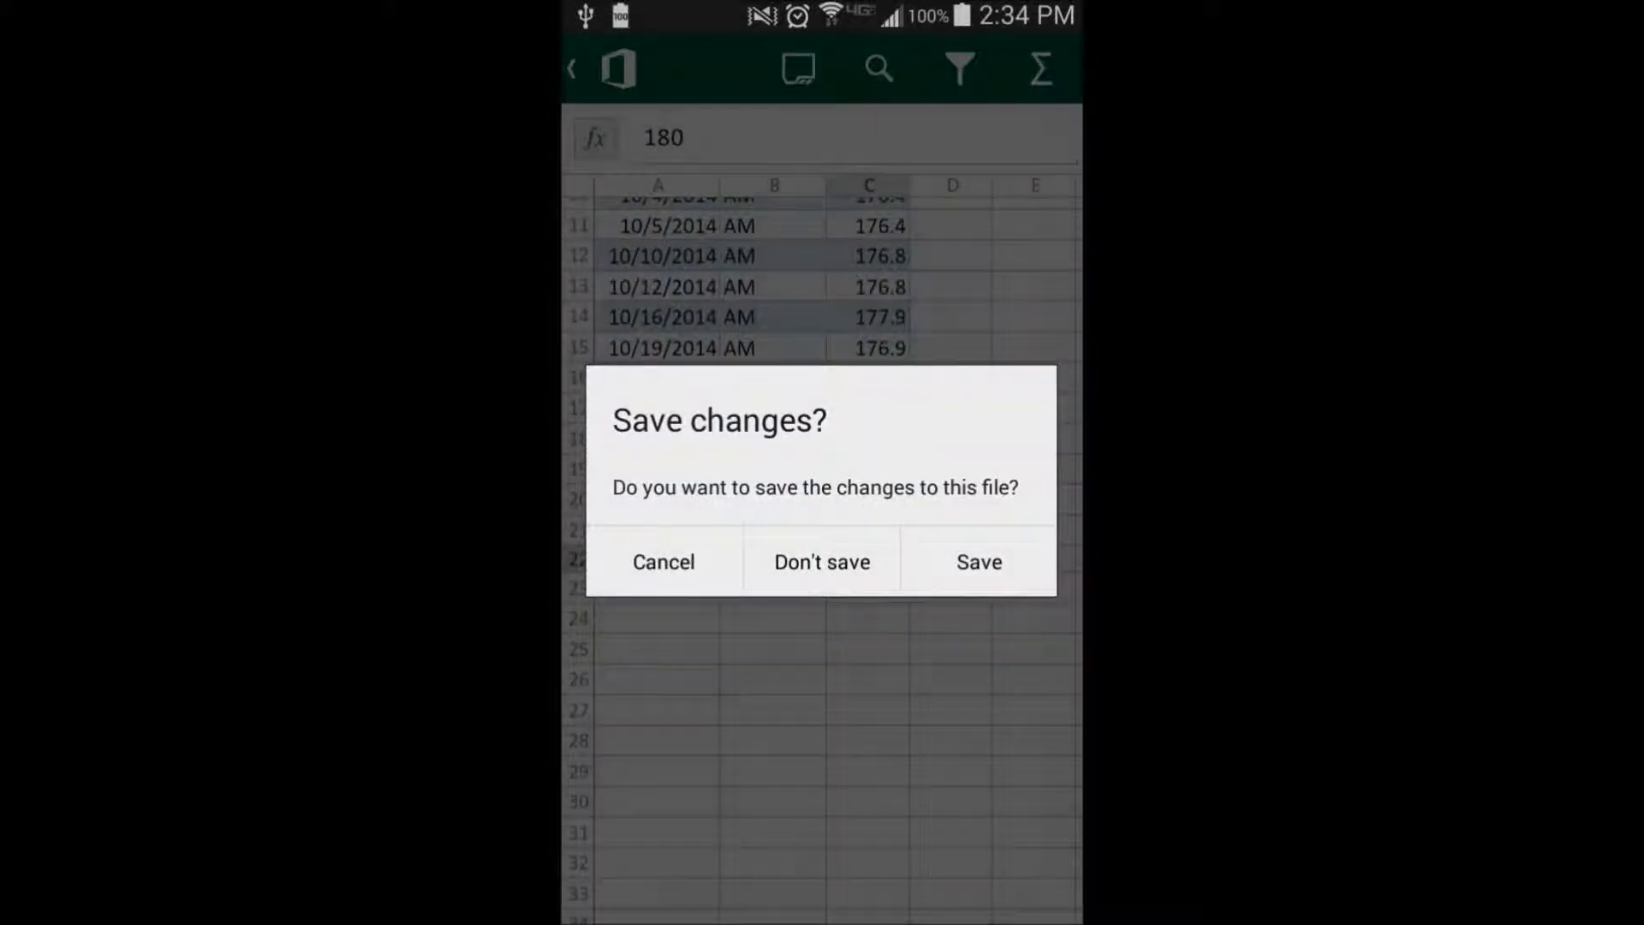
{"action": "left_click", "coordinate": [976, 561]}
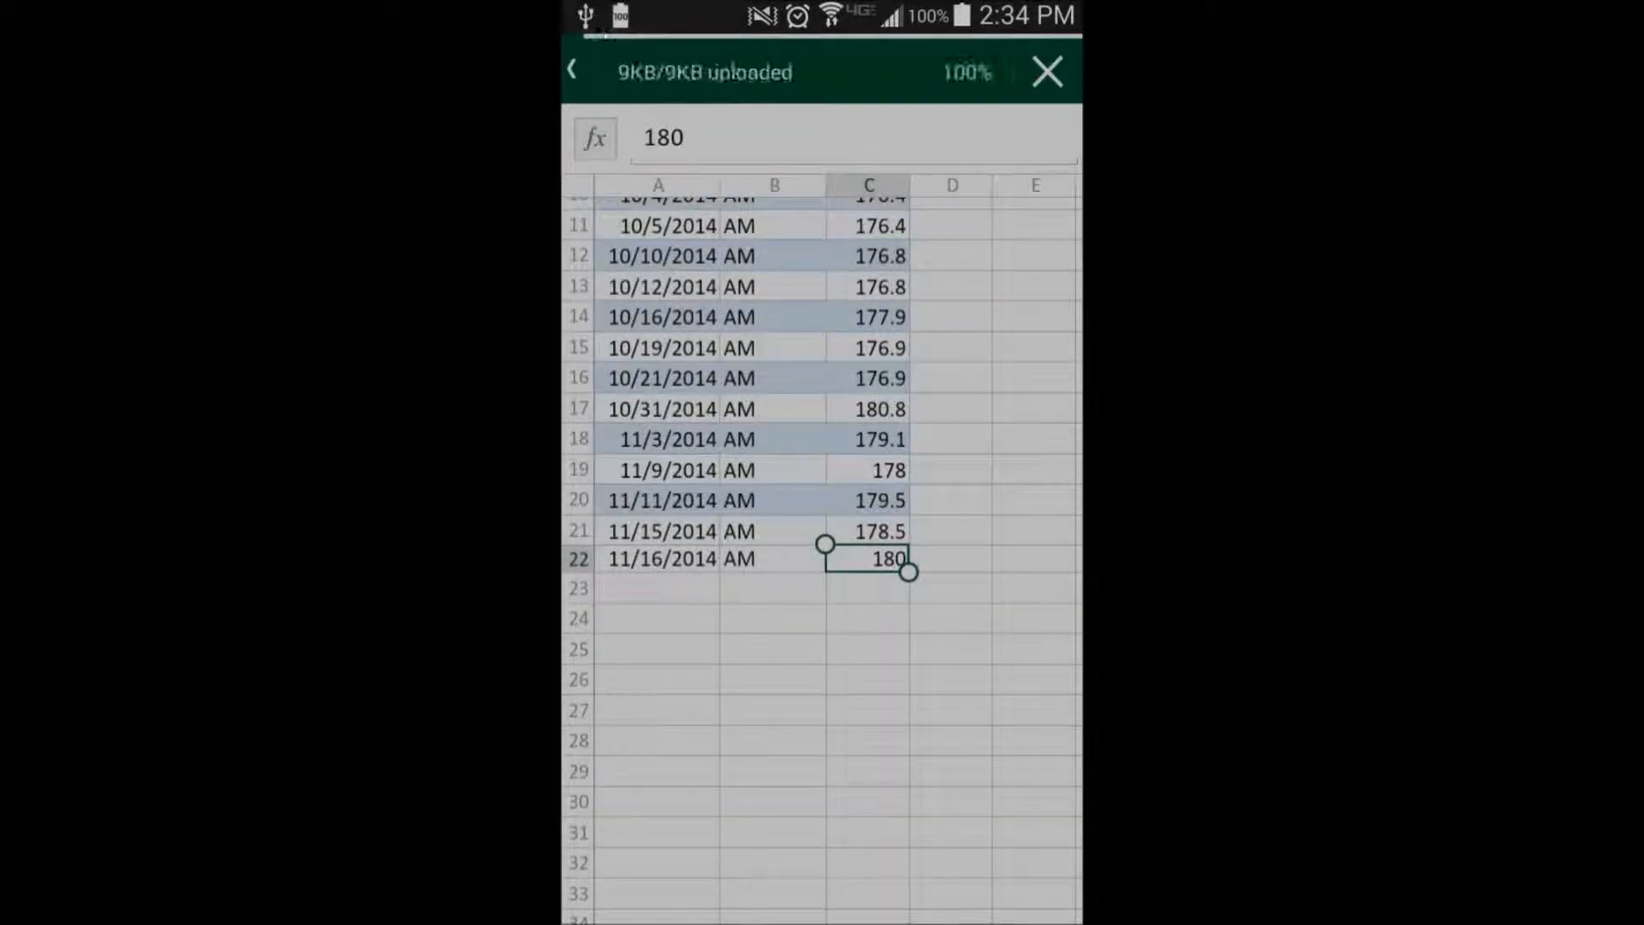
{"action": "left_click", "coordinate": [1046, 71]}
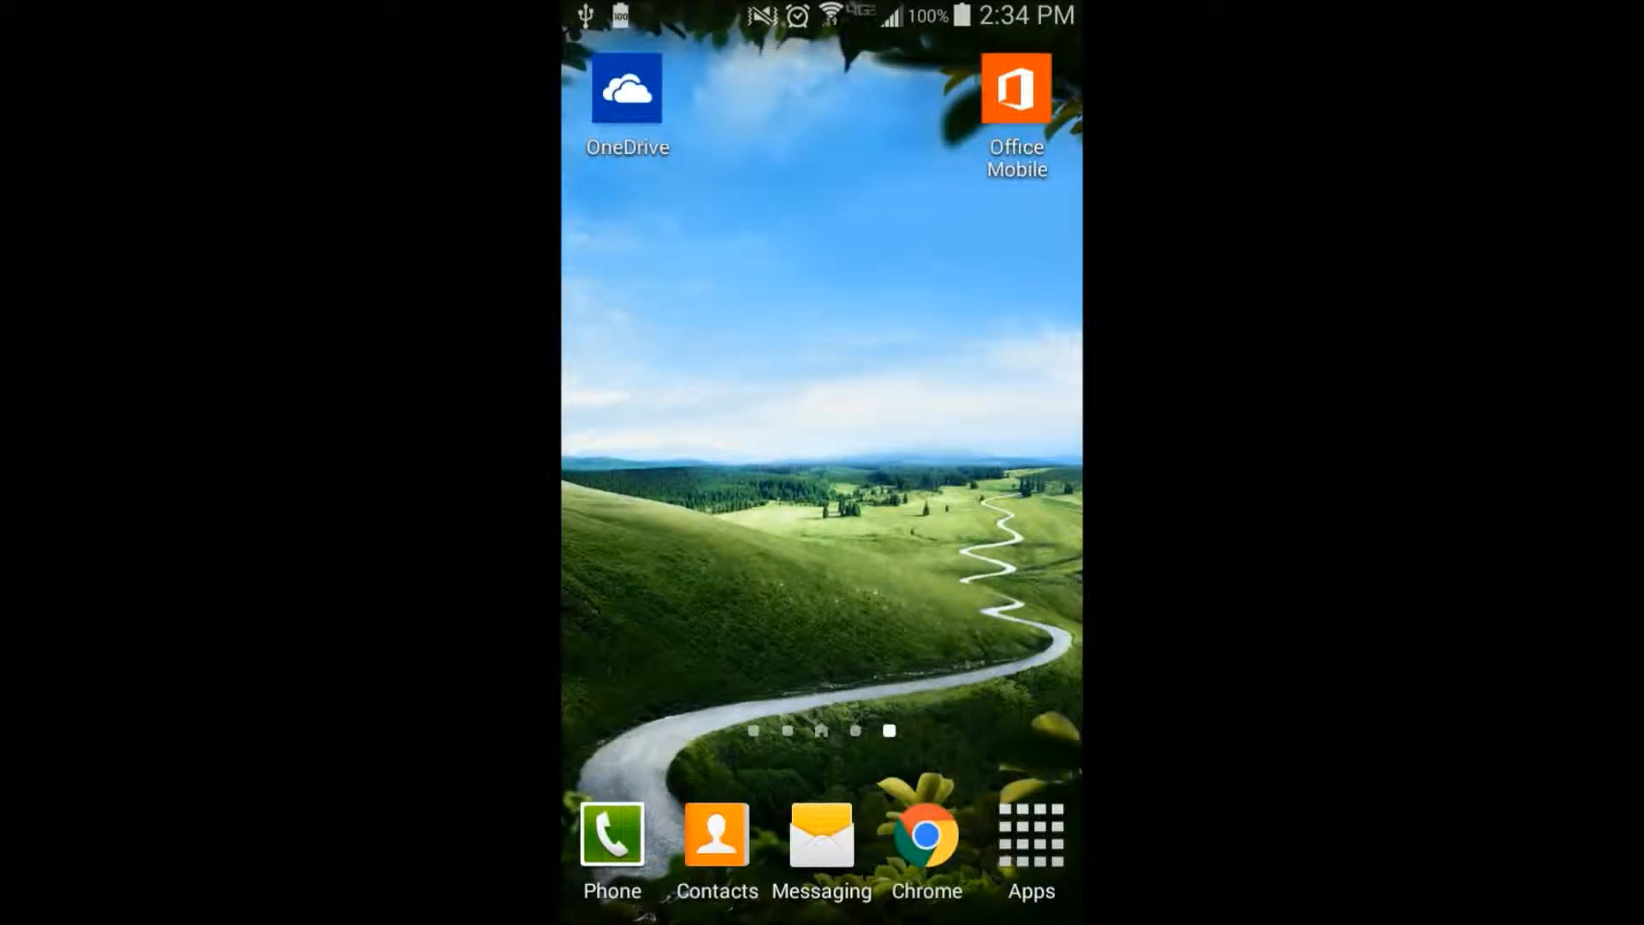
Reopen Weight Tracker v1.0 from OneDrive, check row 22 shows 11/16/2014, AM, 180, and close.
{"action": "left_click", "coordinate": [626, 88]}
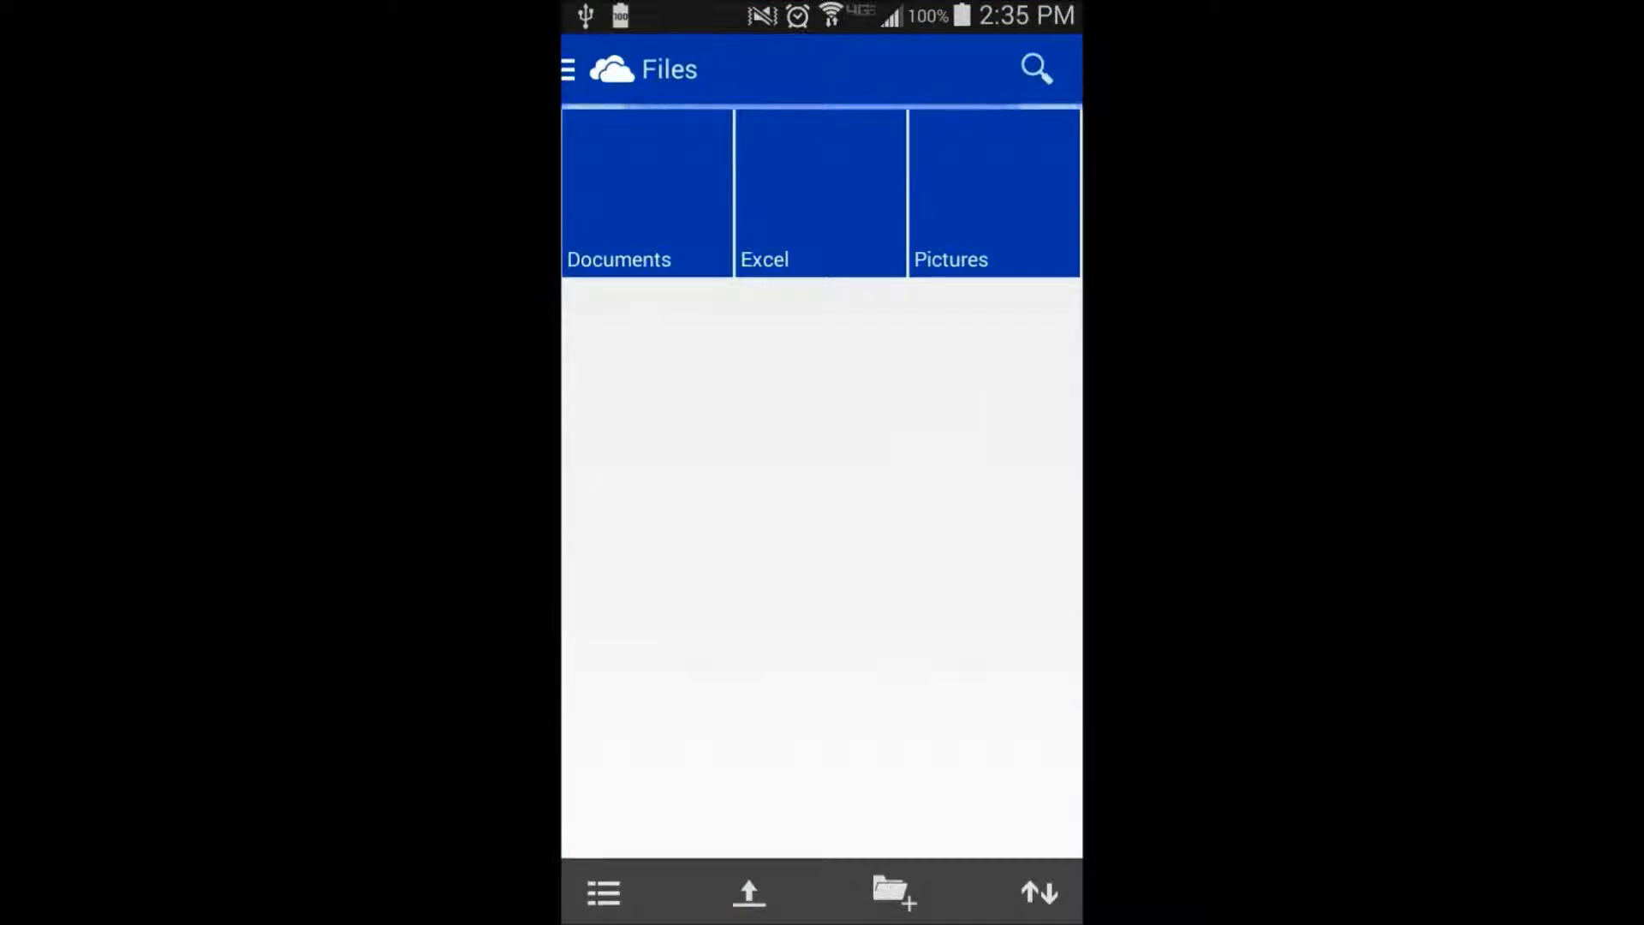
{"action": "left_click", "coordinate": [821, 192]}
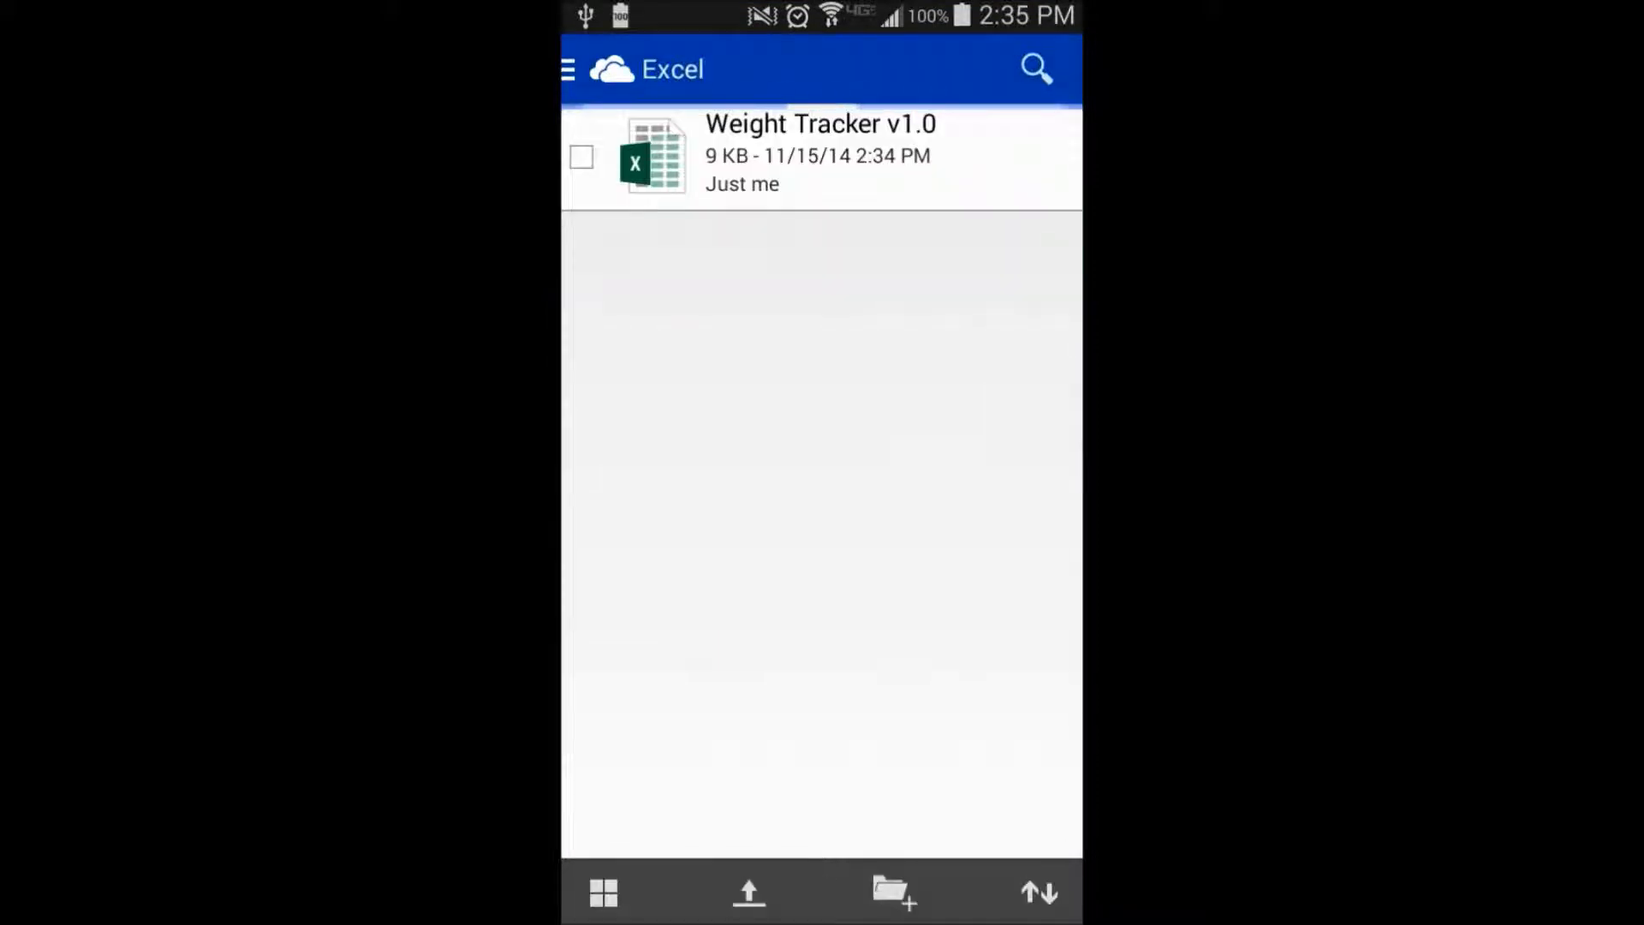
{"action": "left_click", "coordinate": [818, 154]}
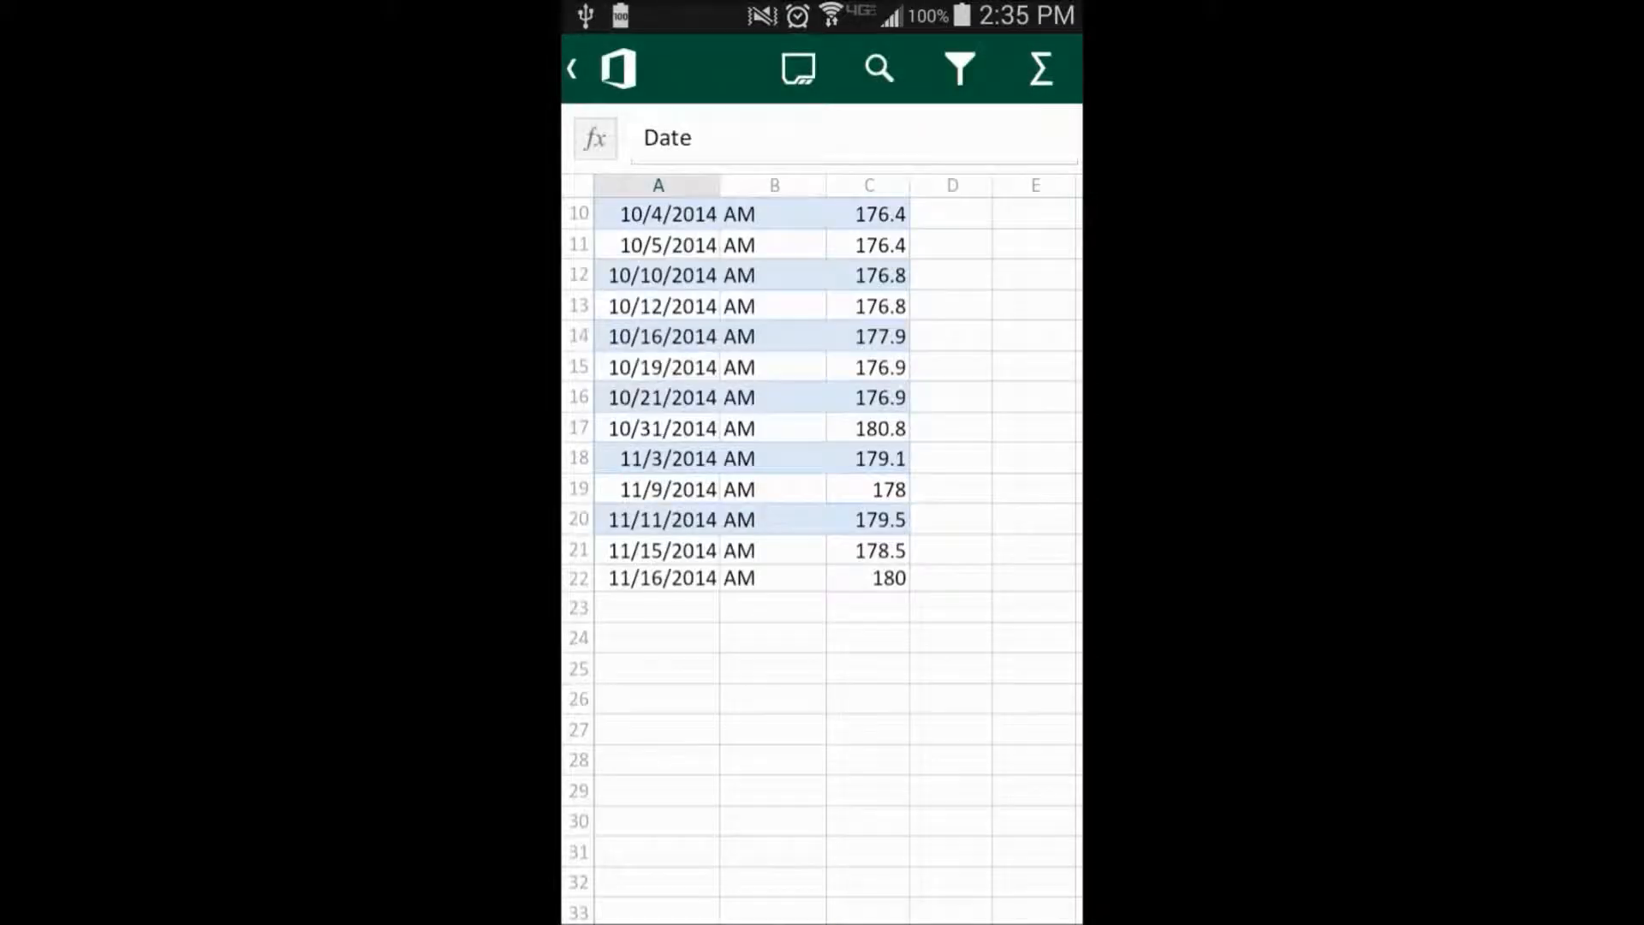
{"action": "left_click", "coordinate": [774, 606]}
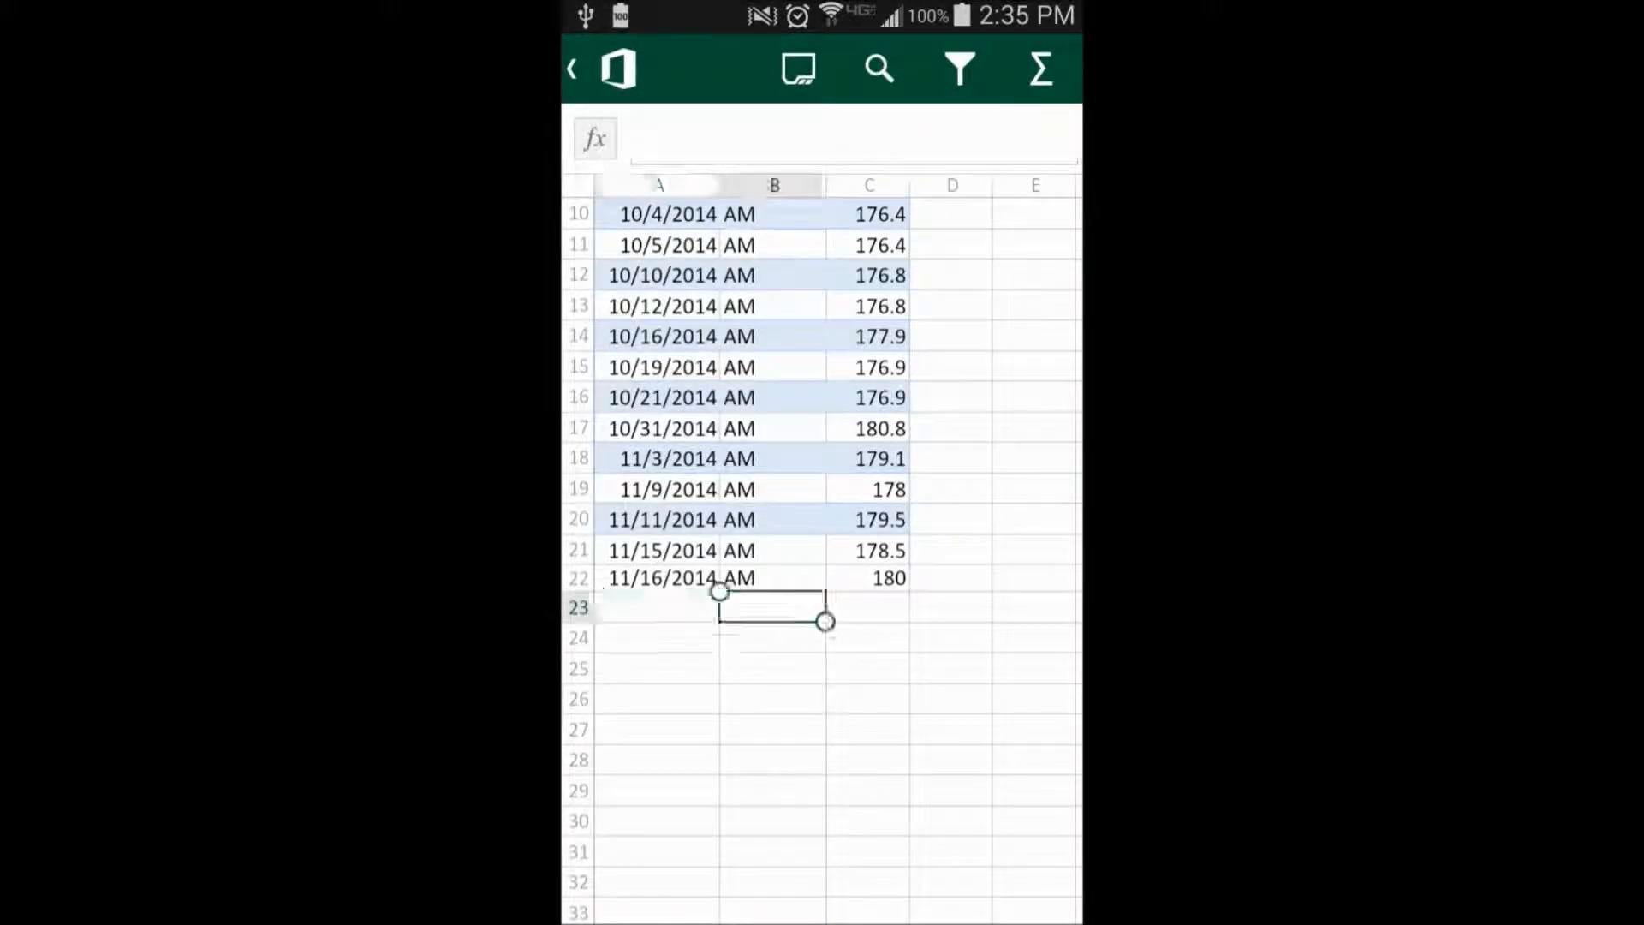
{"action": "left_click", "coordinate": [868, 606]}
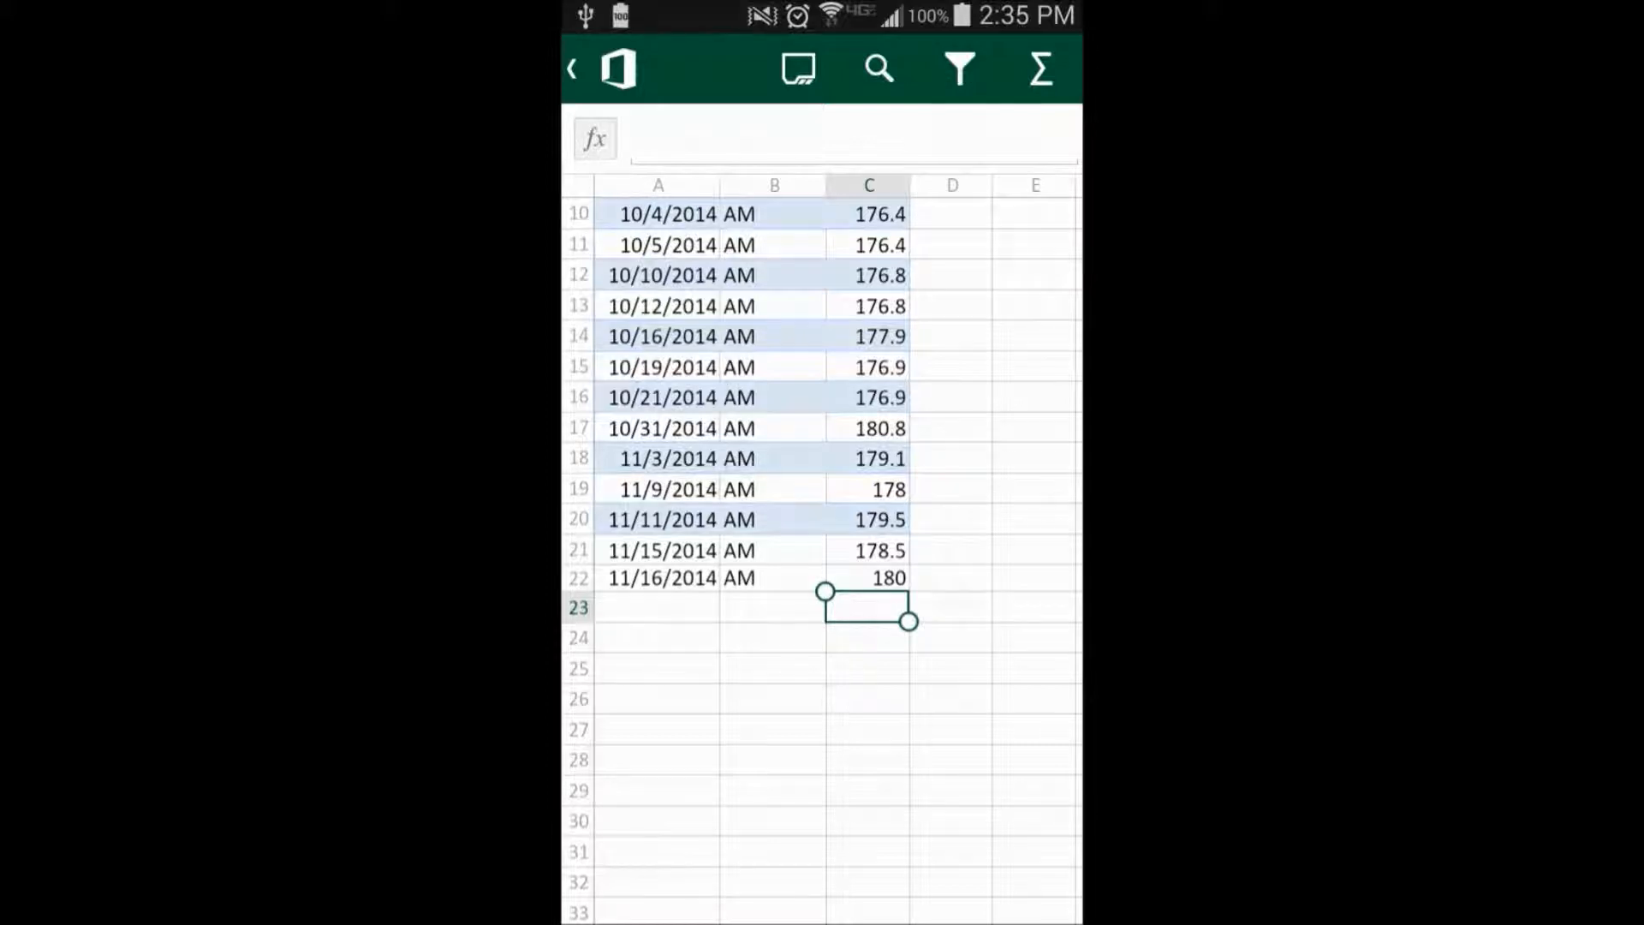
{"action": "left_click", "coordinate": [571, 69]}
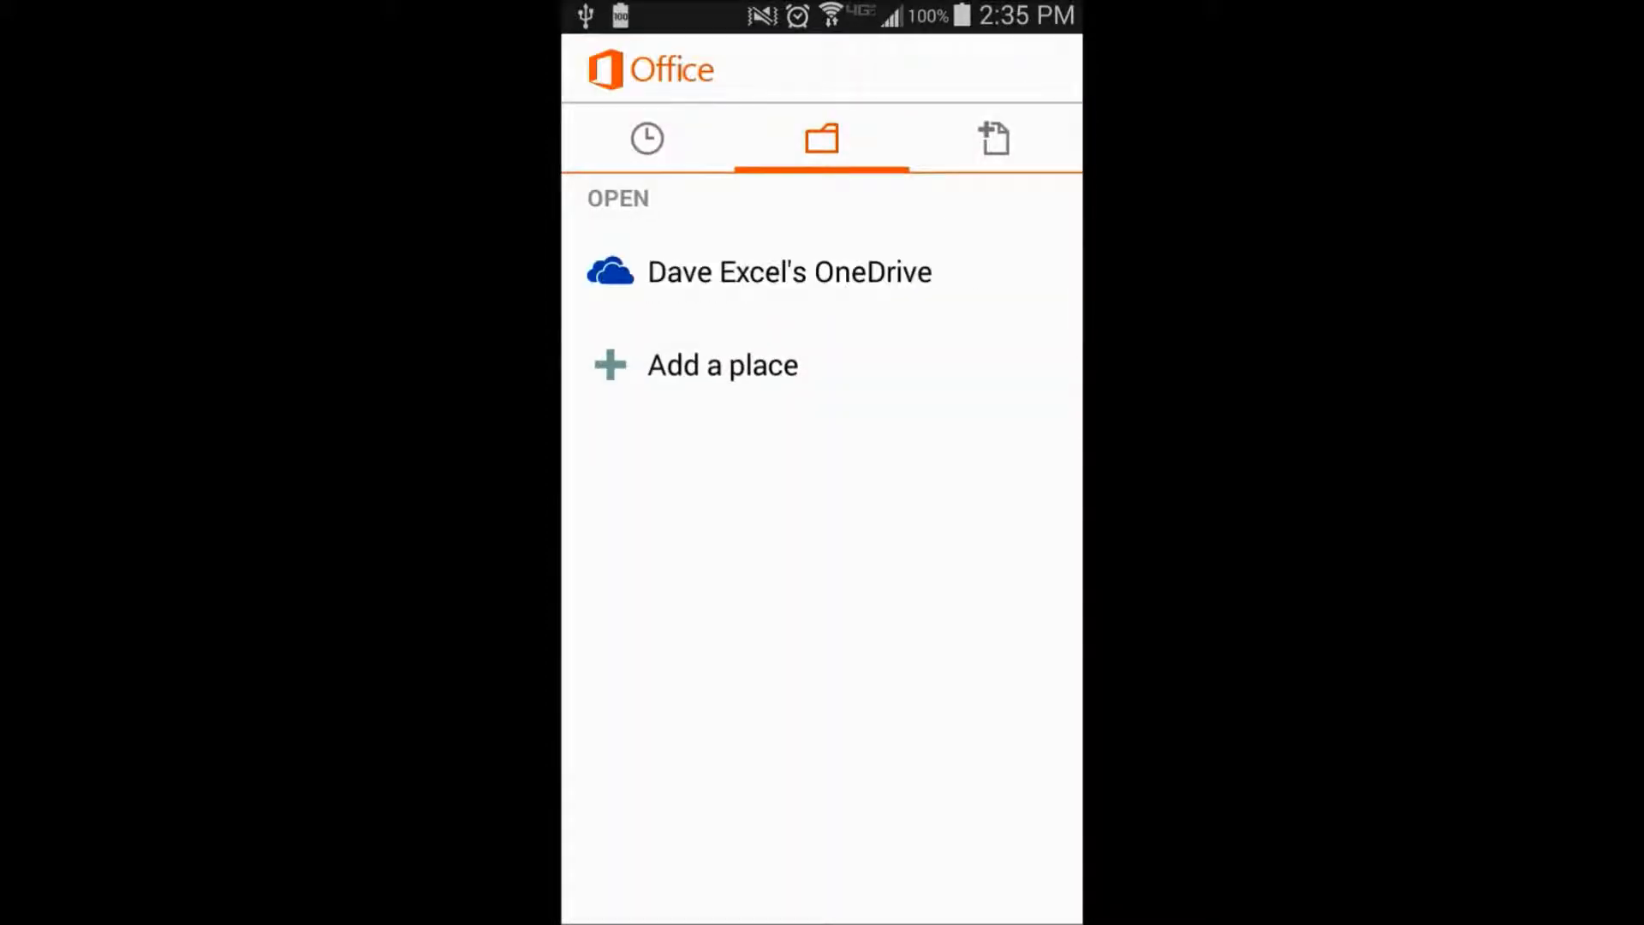